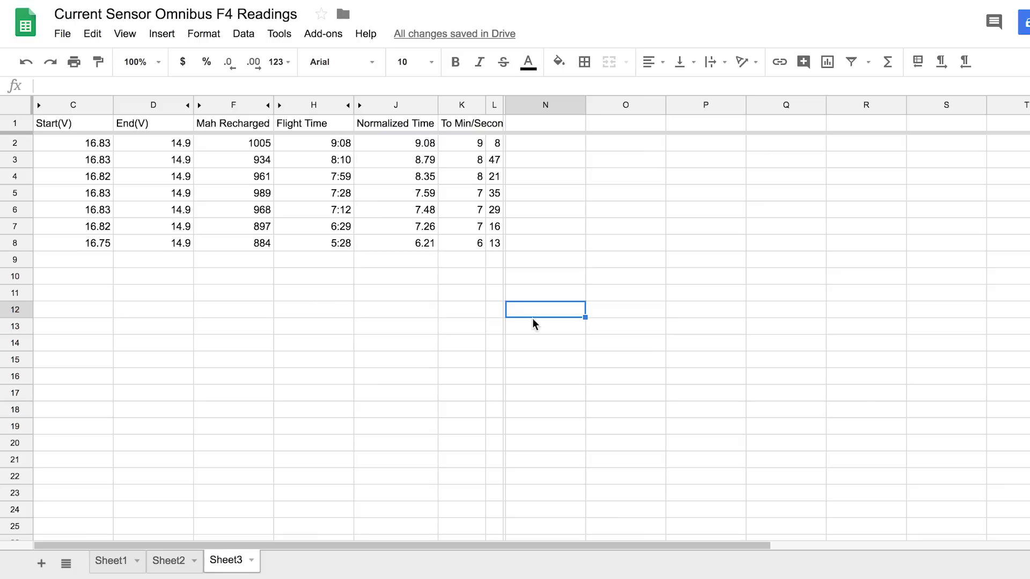
mouse_move(549, 338)
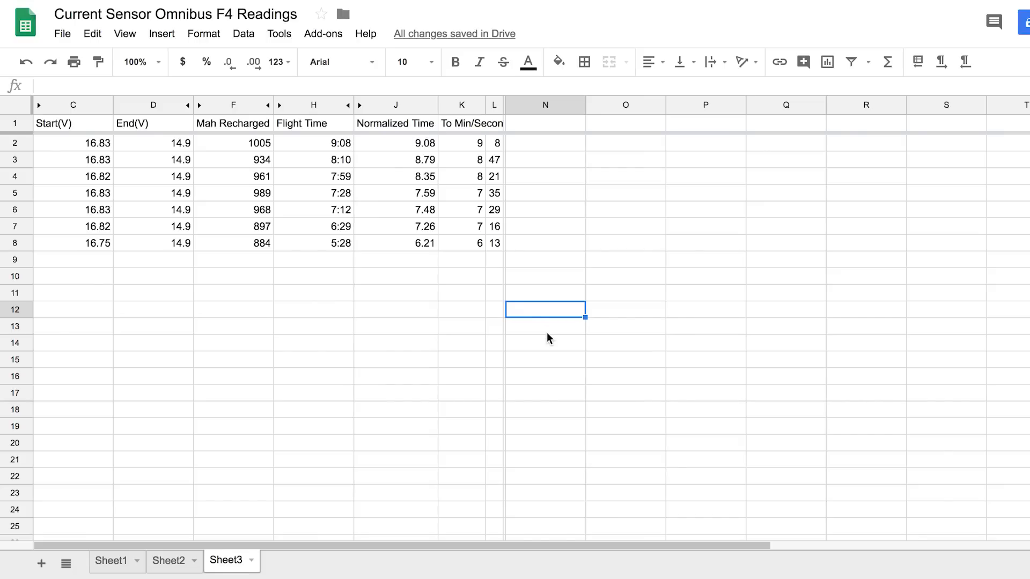
mouse_move(311, 334)
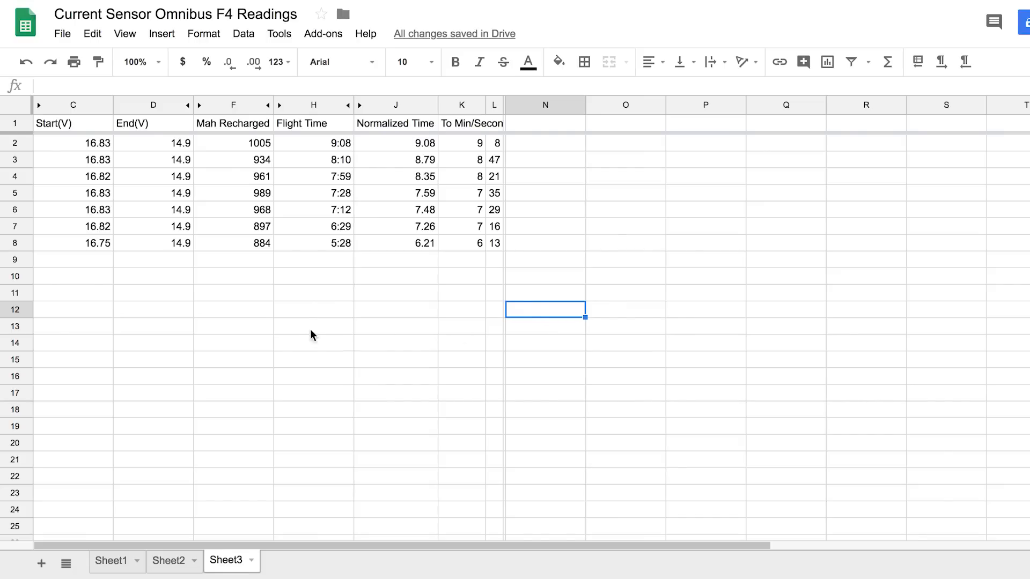
mouse_move(98, 212)
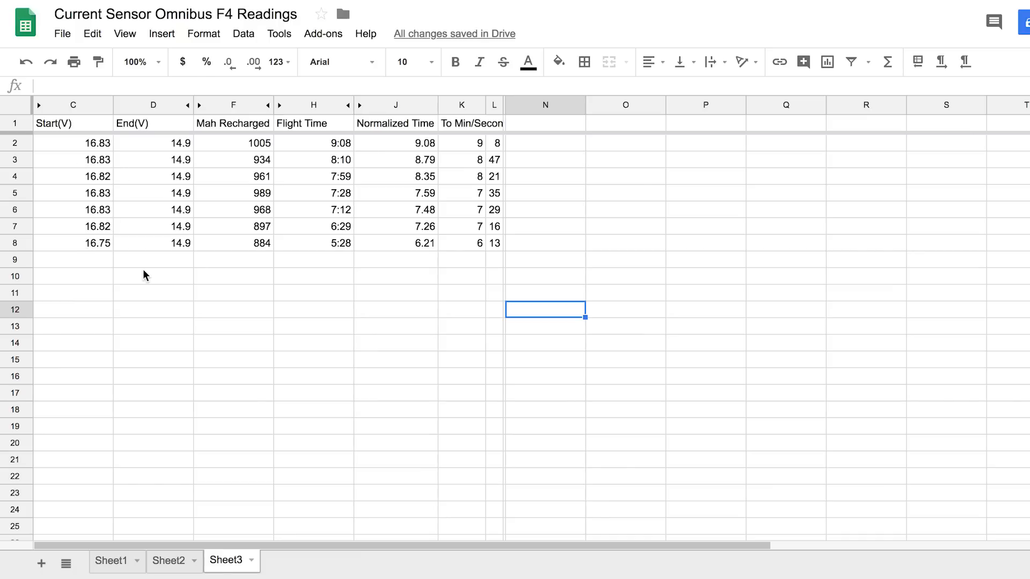
mouse_move(216, 287)
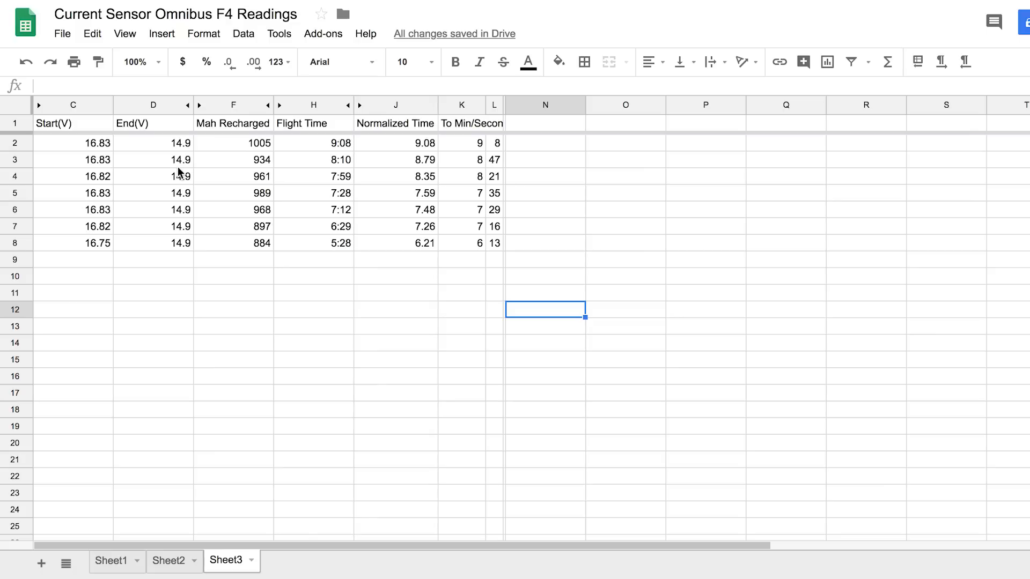
mouse_move(237, 162)
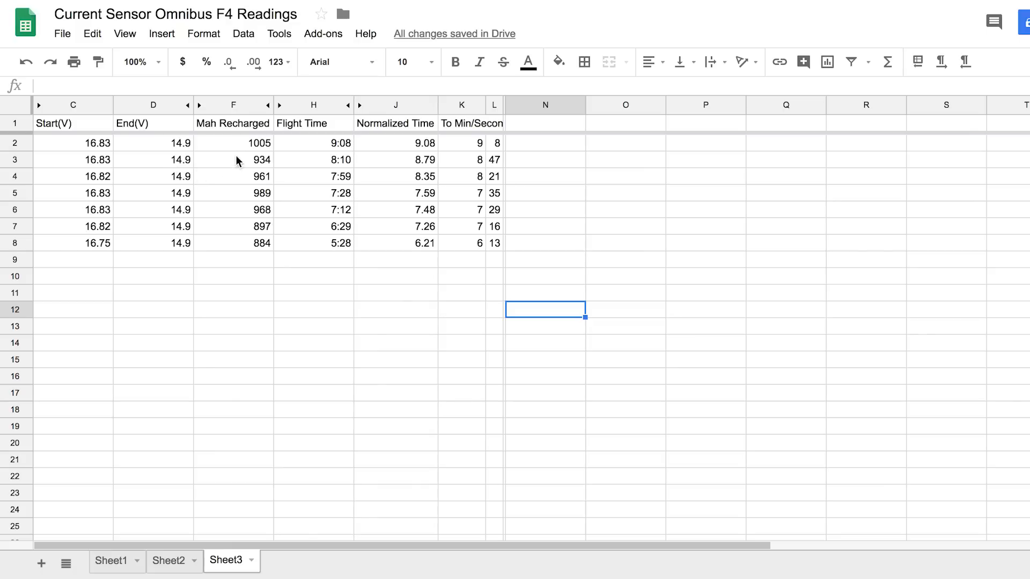
mouse_move(247, 150)
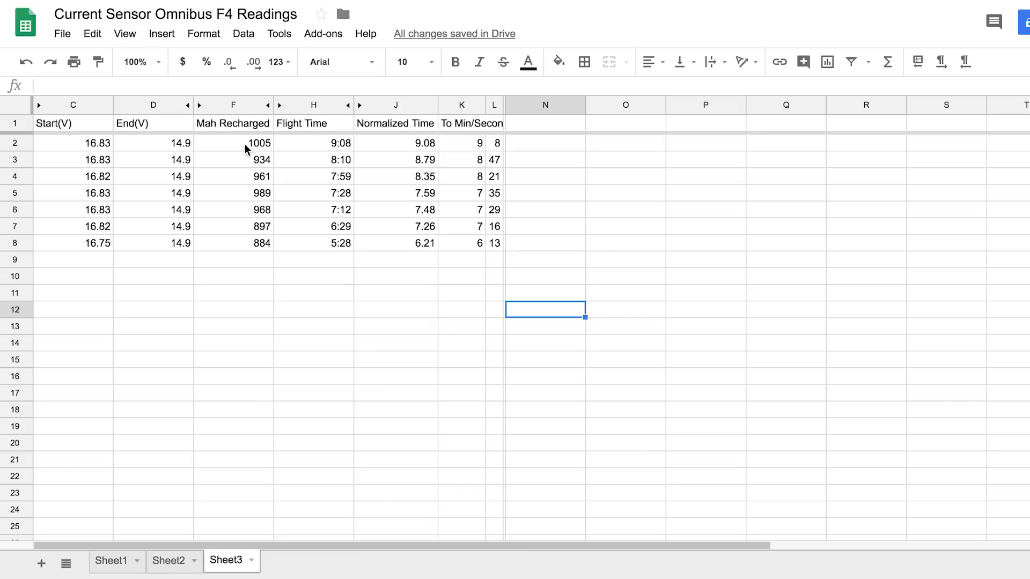
- Review the top and last readings' Mah Recharged and Normalized Time values, then select an empty cell
left_click(232, 143)
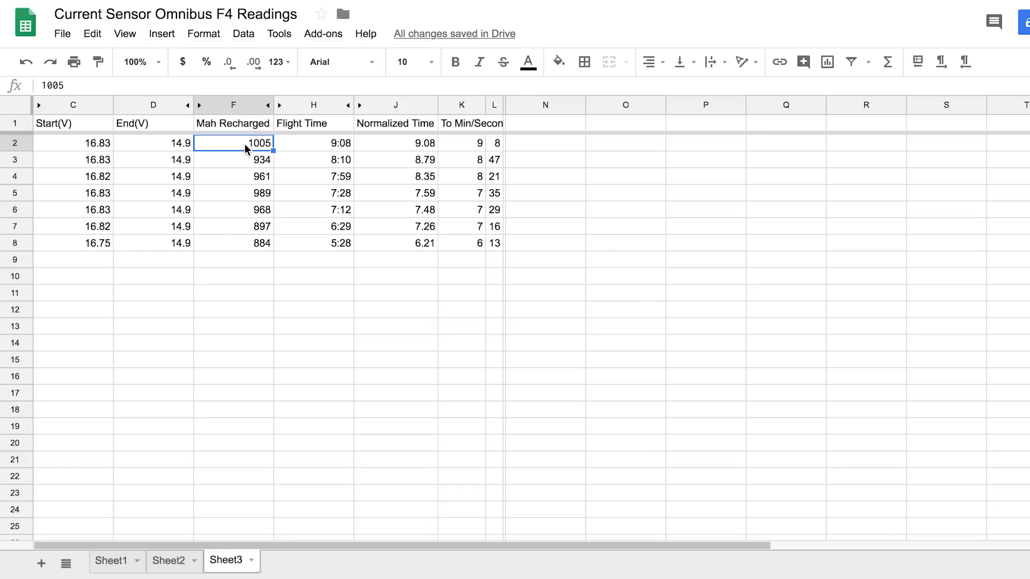
mouse_move(325, 152)
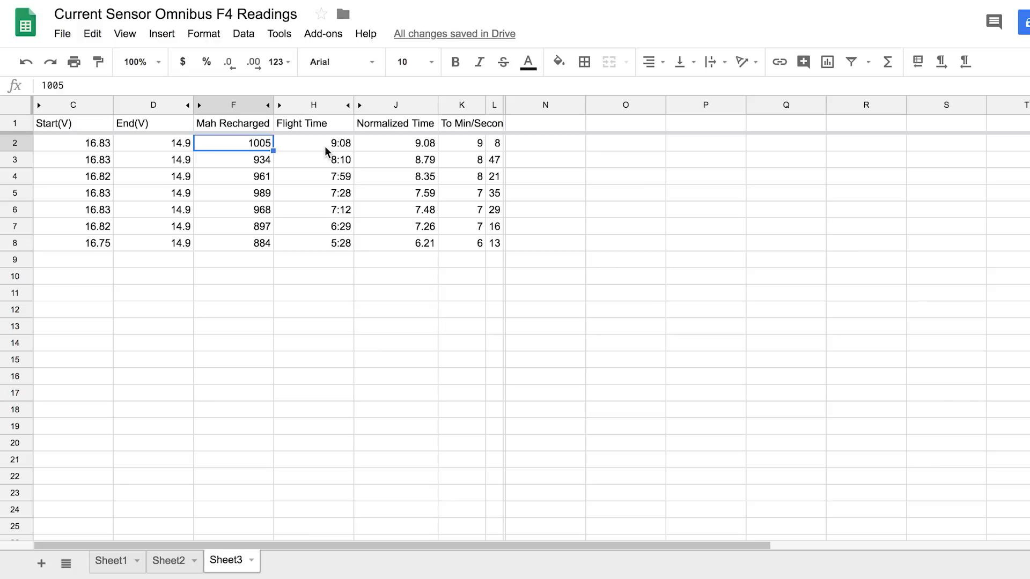
mouse_move(251, 157)
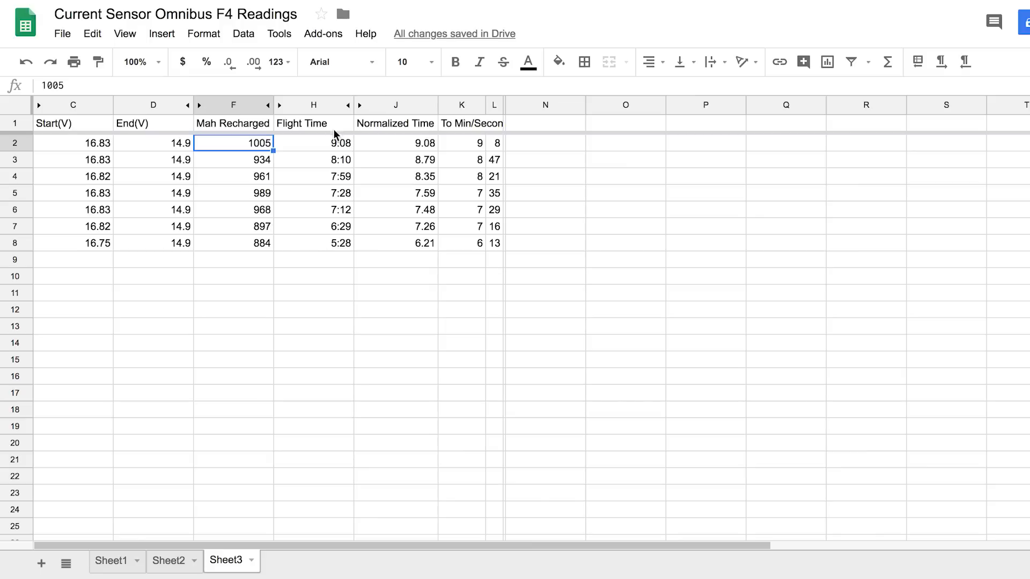
mouse_move(418, 266)
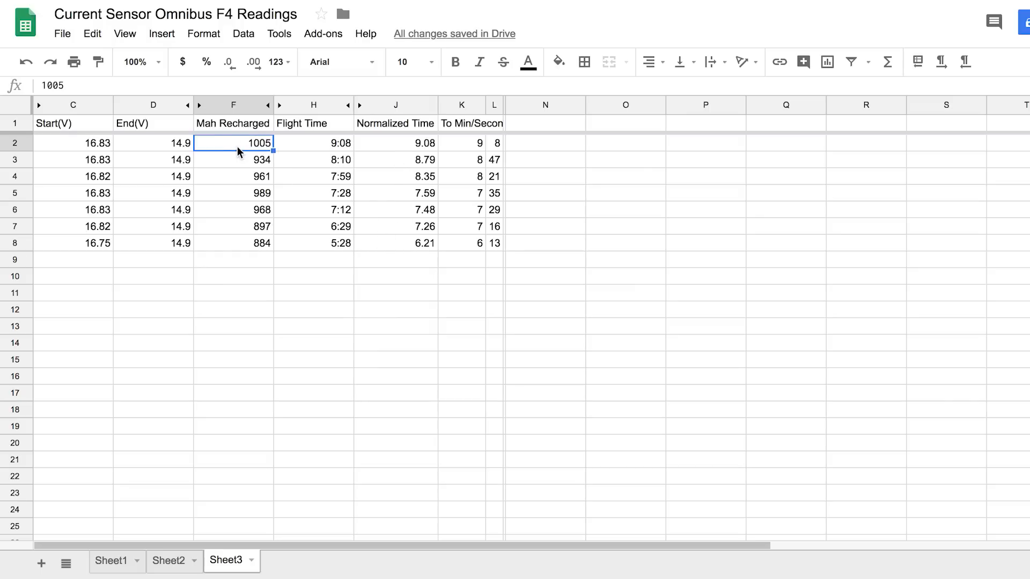
mouse_move(309, 148)
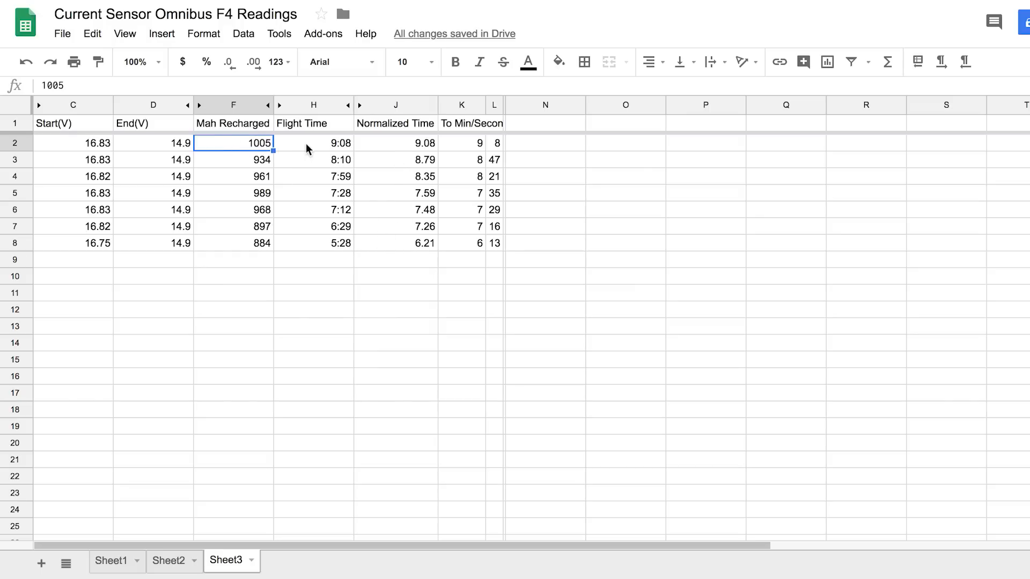
left_click(394, 143)
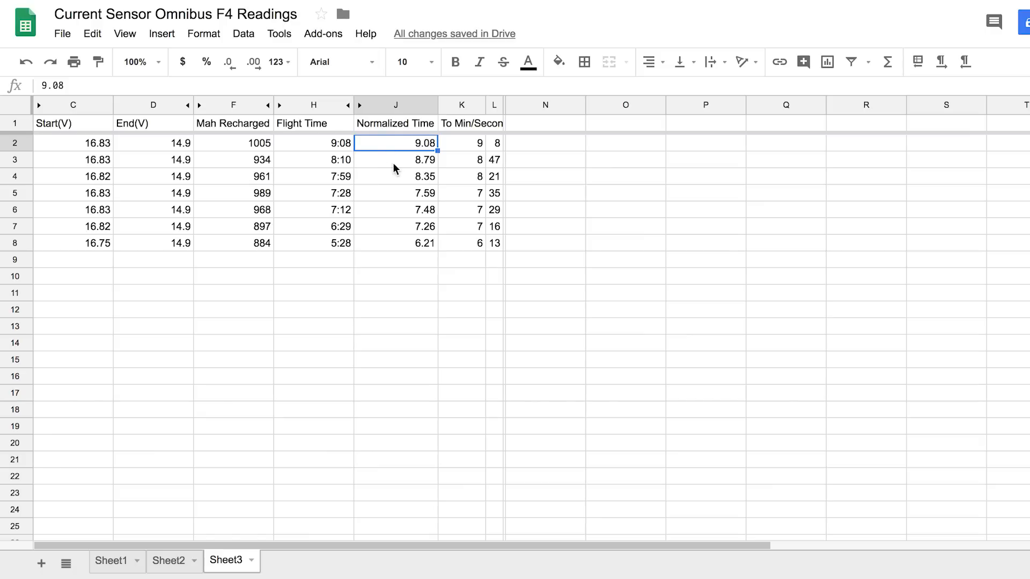
mouse_move(354, 237)
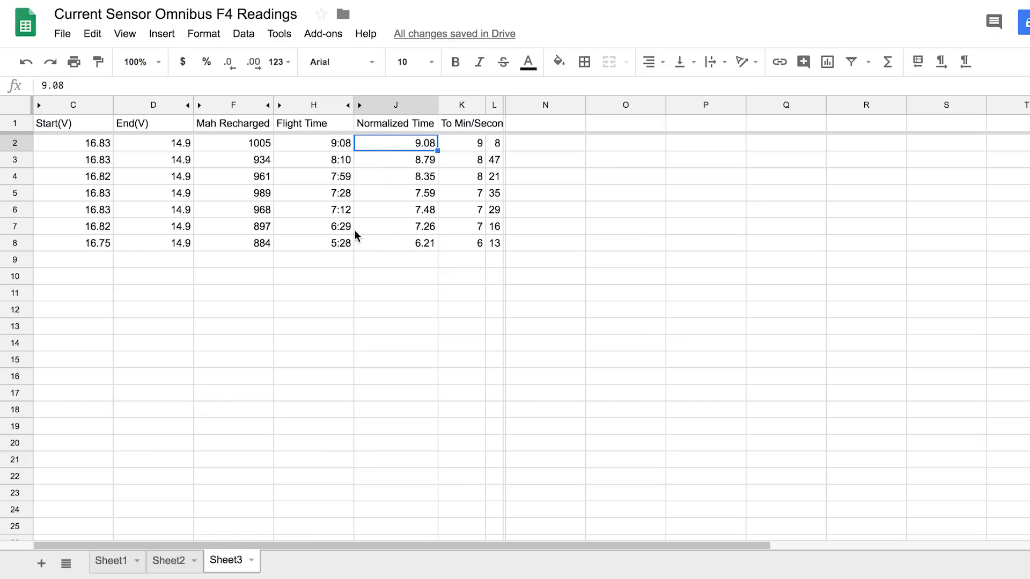
left_click(232, 243)
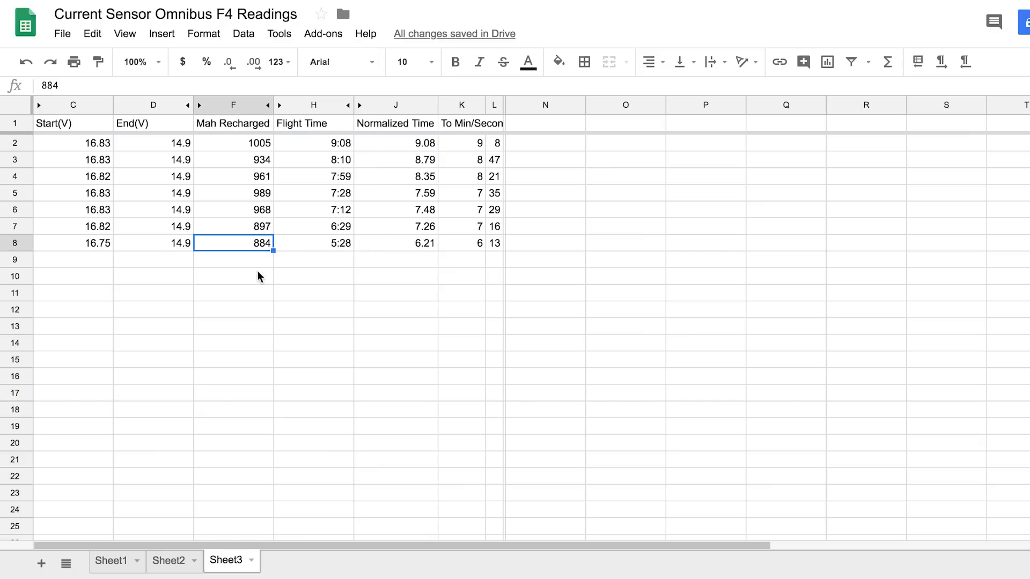
left_click(395, 292)
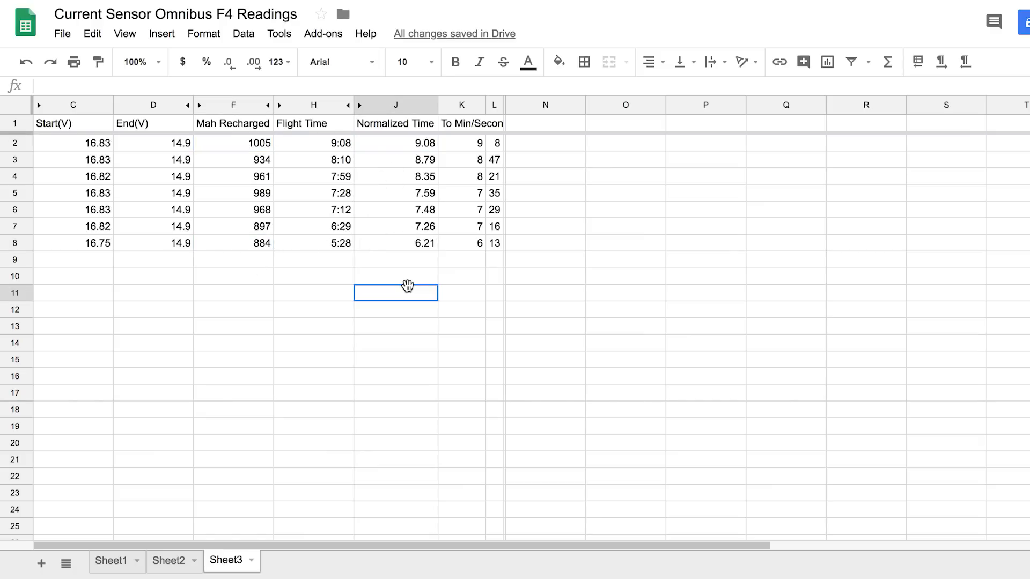
mouse_move(455, 132)
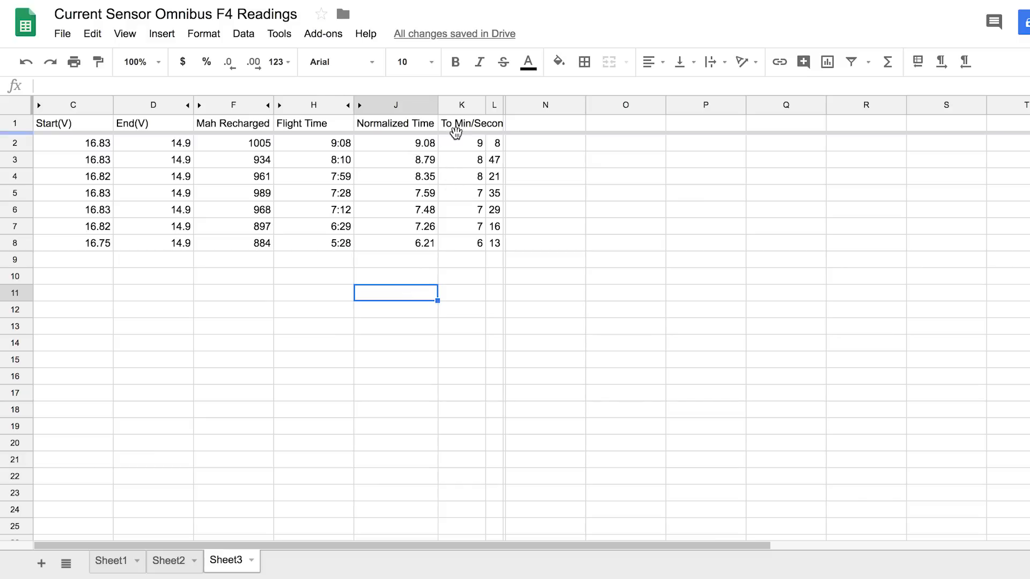
mouse_move(495, 141)
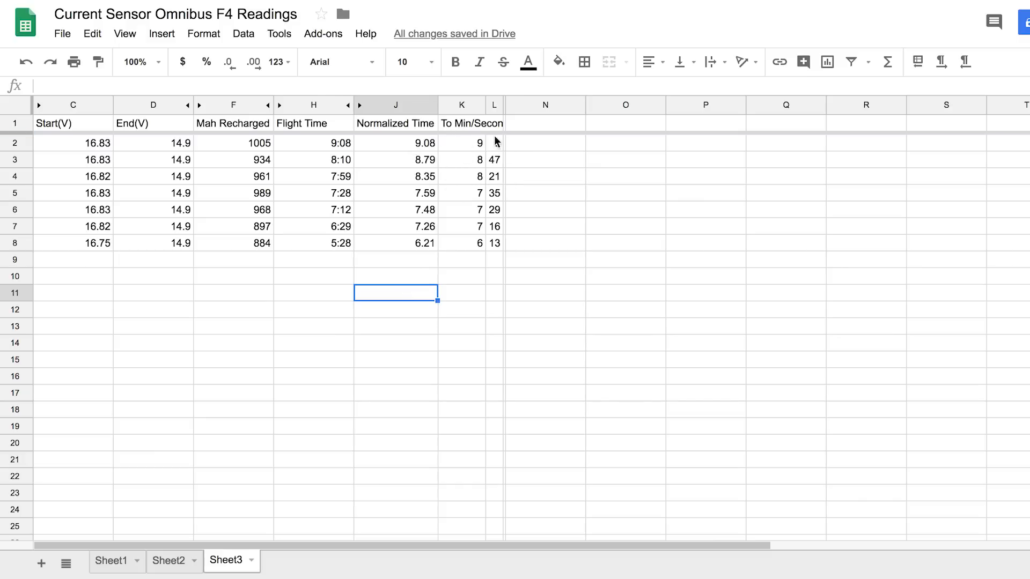
mouse_move(413, 158)
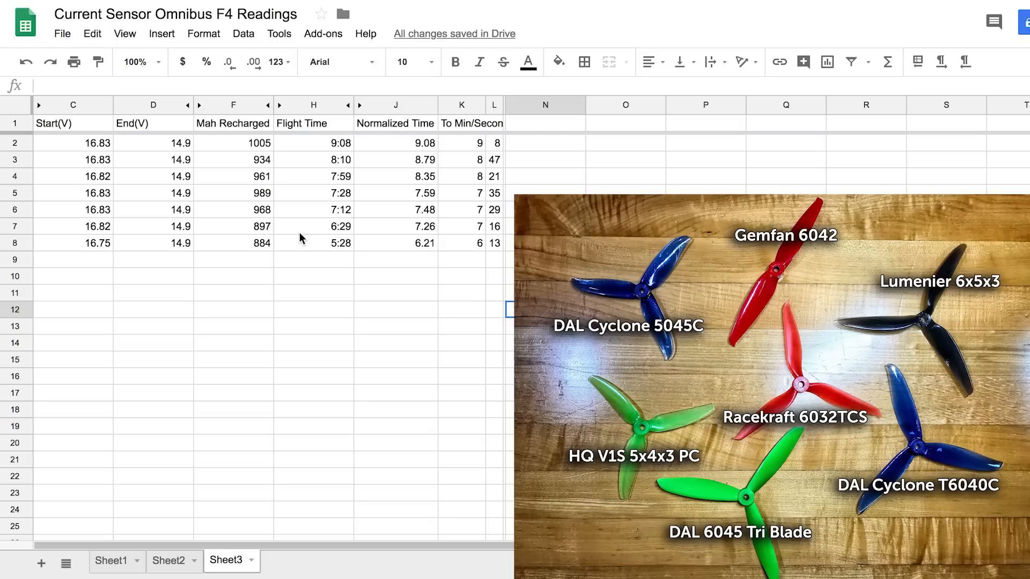
mouse_move(477, 146)
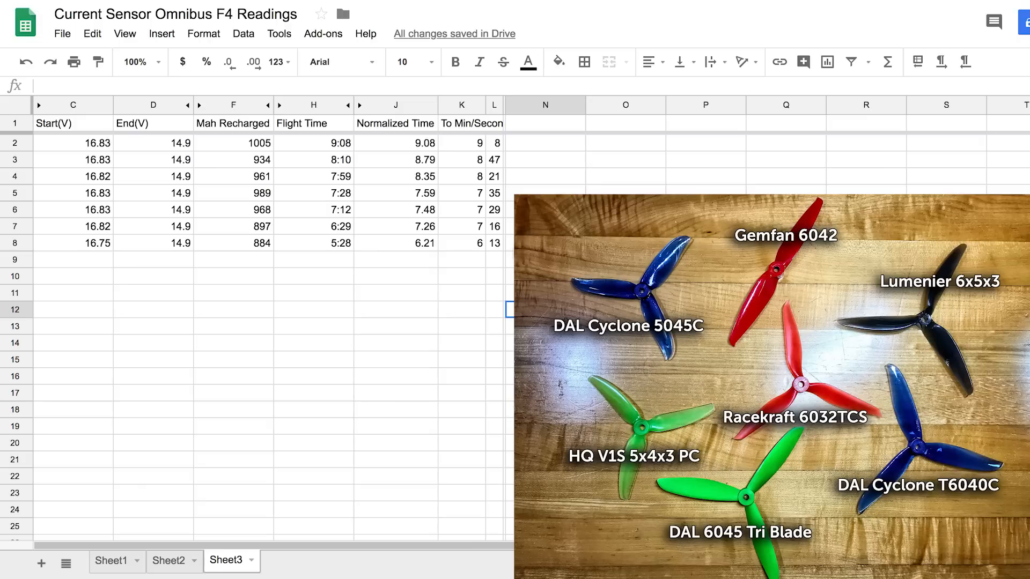
mouse_move(511, 254)
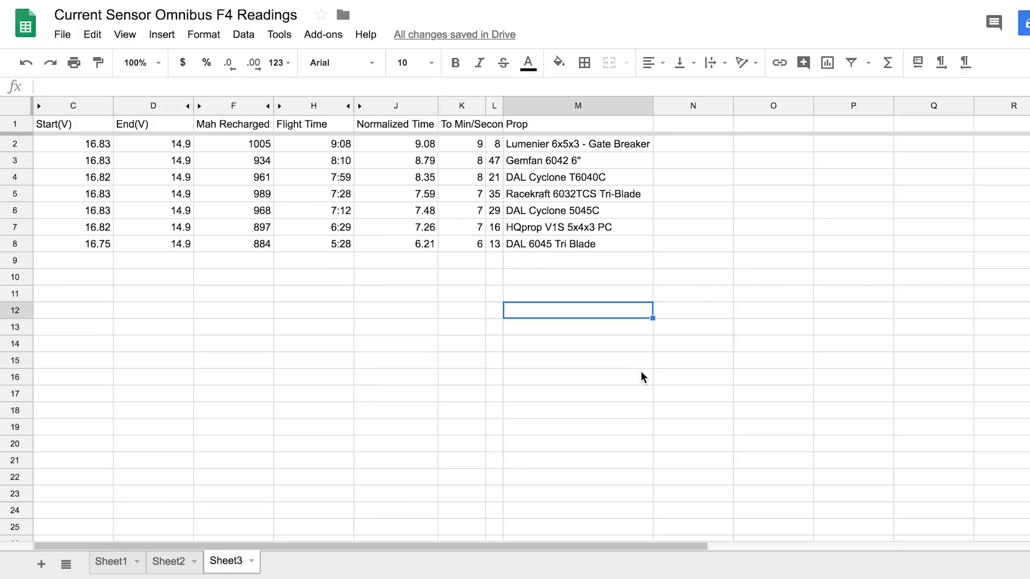
mouse_move(463, 170)
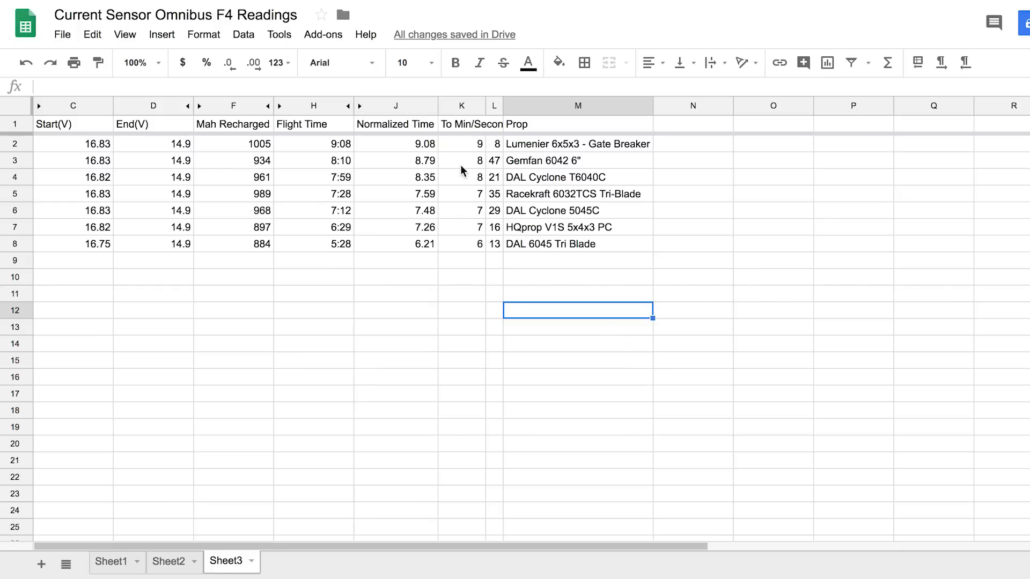
mouse_move(459, 159)
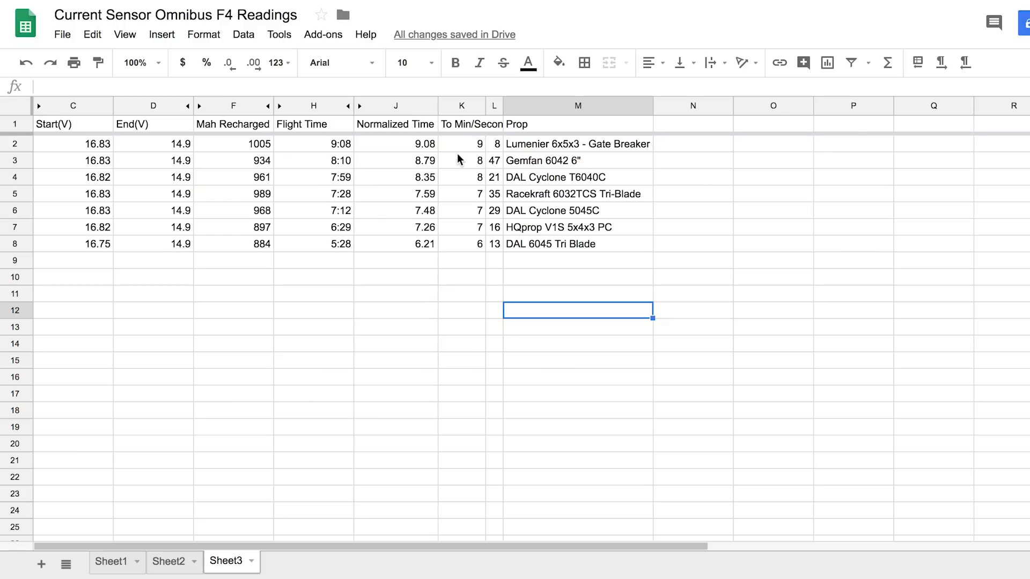
mouse_move(521, 179)
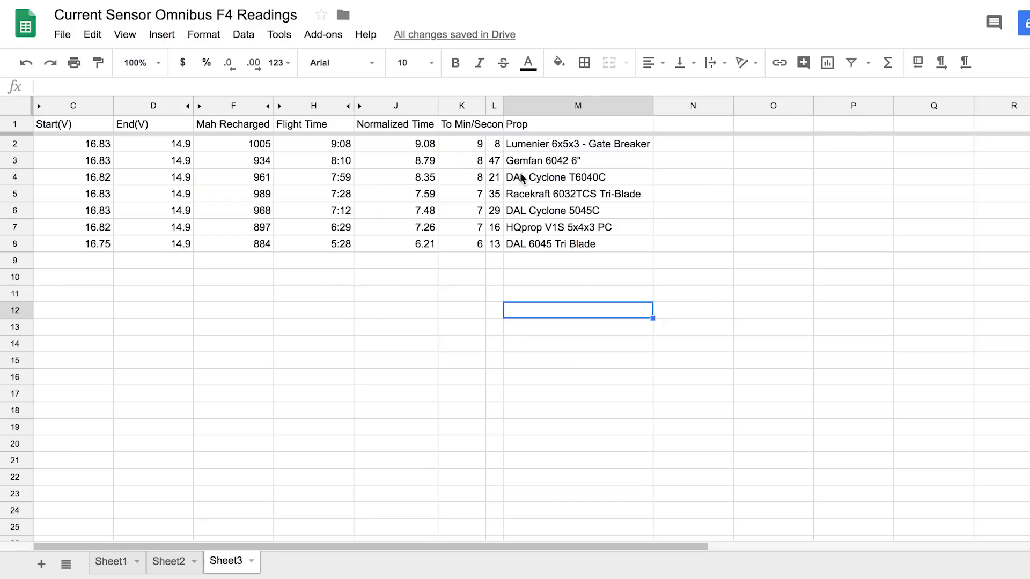
mouse_move(617, 232)
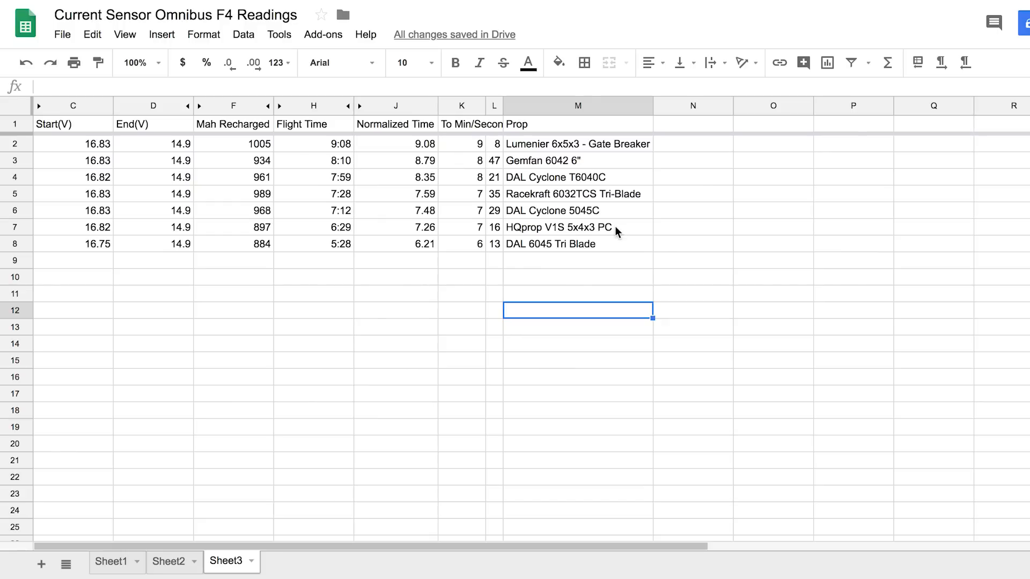
left_click(577, 161)
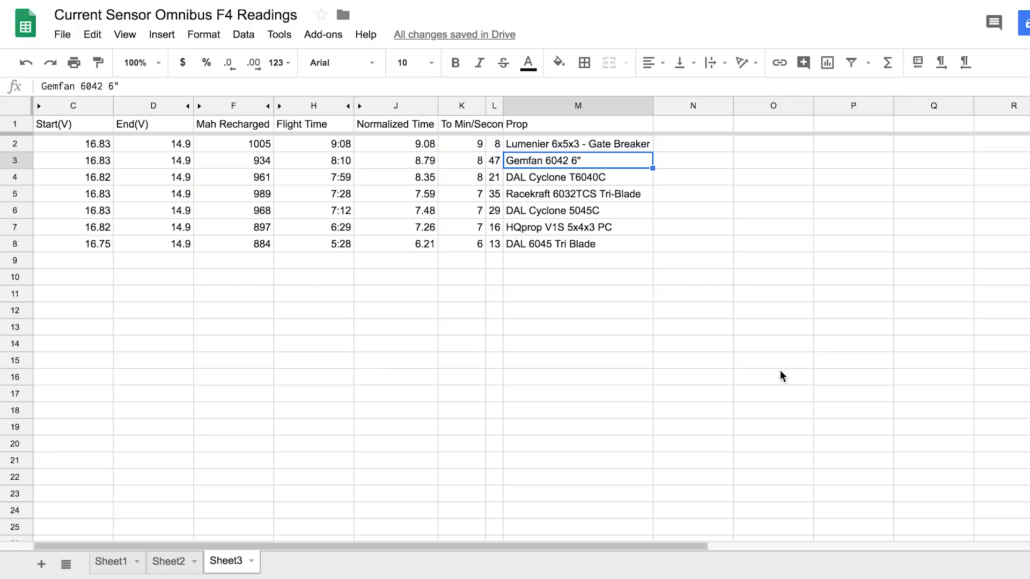
left_click(576, 176)
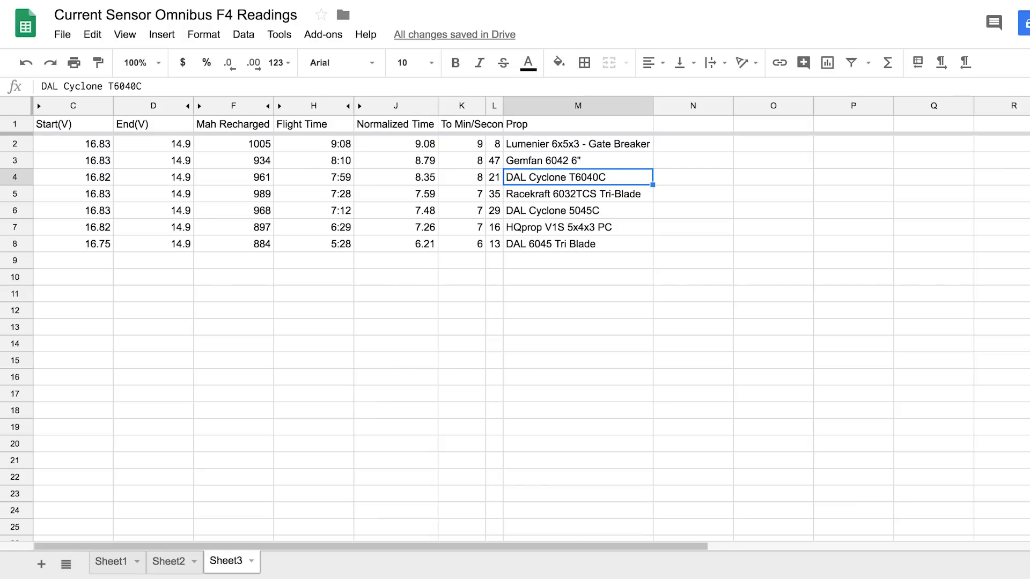
left_click(576, 211)
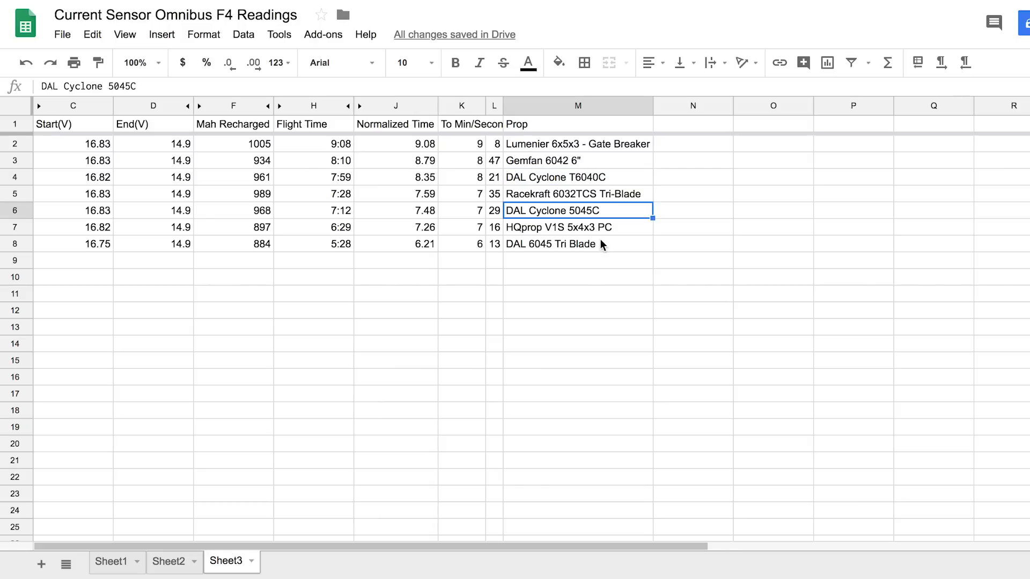
mouse_move(584, 186)
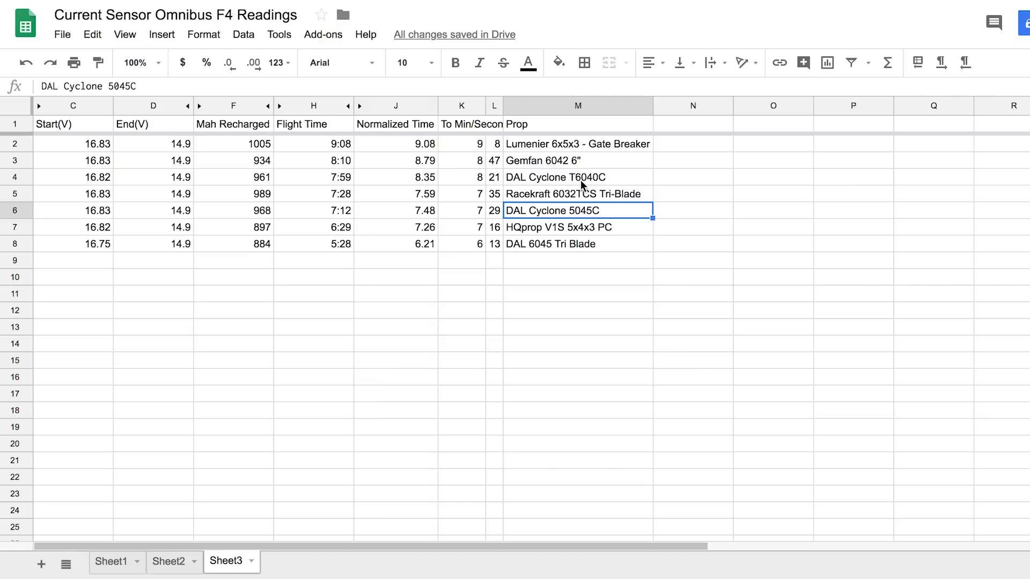
mouse_move(668, 195)
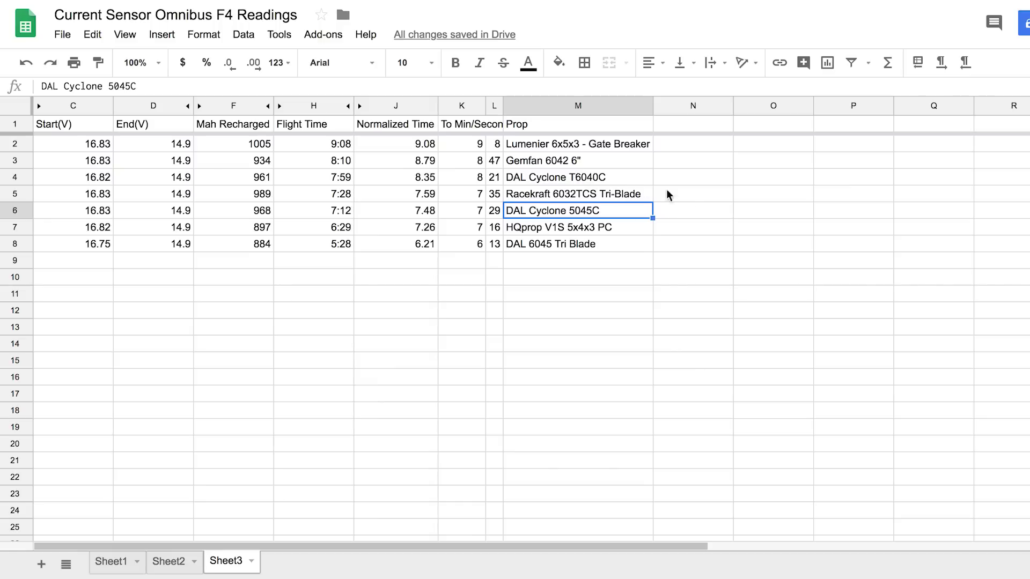
mouse_move(689, 205)
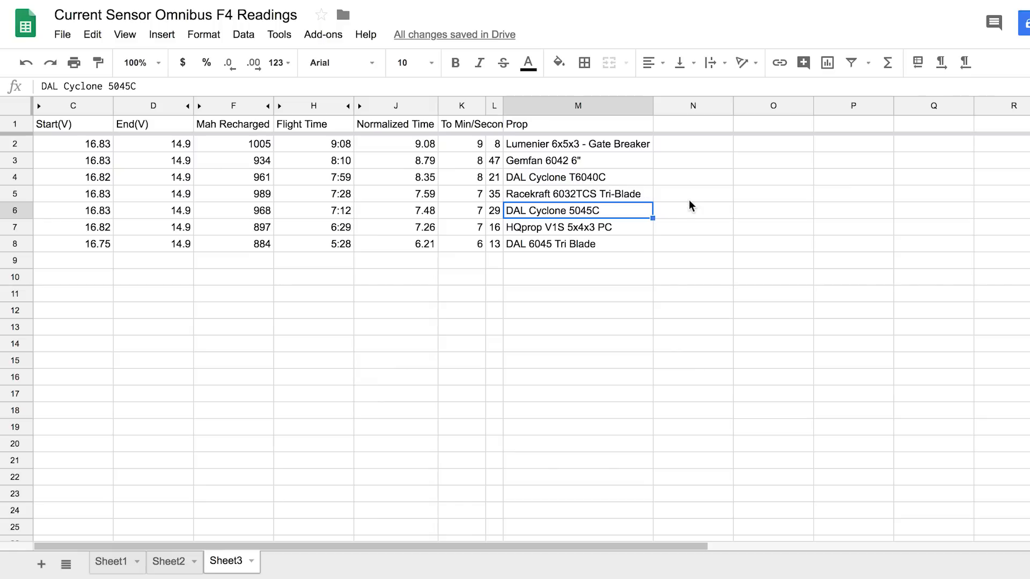
mouse_move(562, 200)
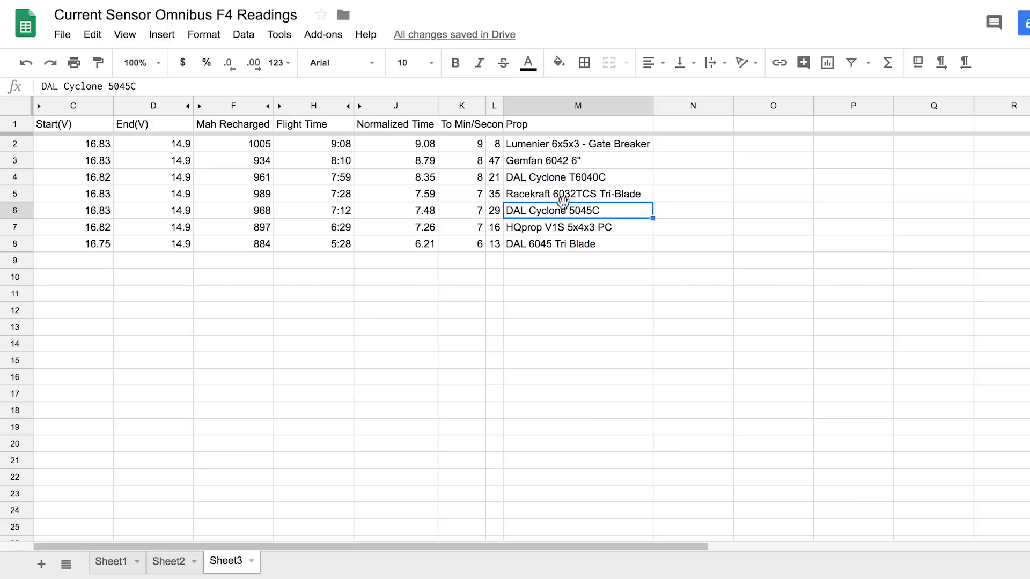
left_click(577, 177)
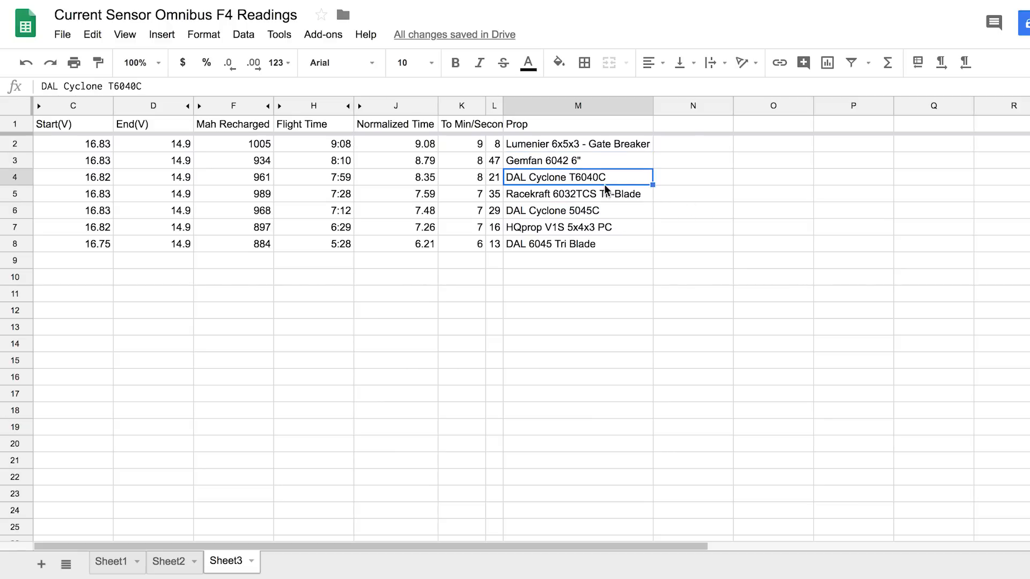
mouse_move(669, 190)
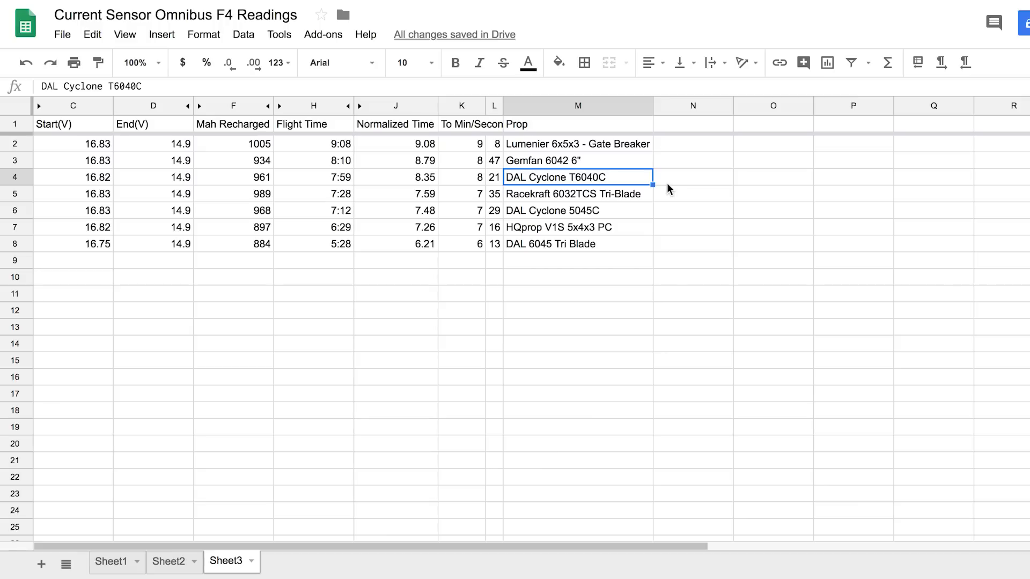
mouse_move(628, 184)
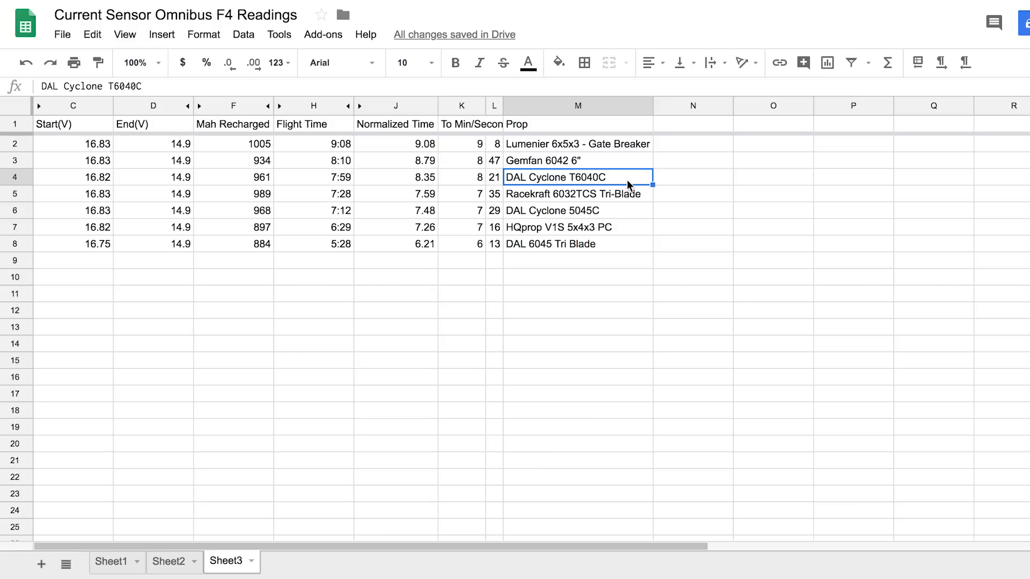
left_click(493, 193)
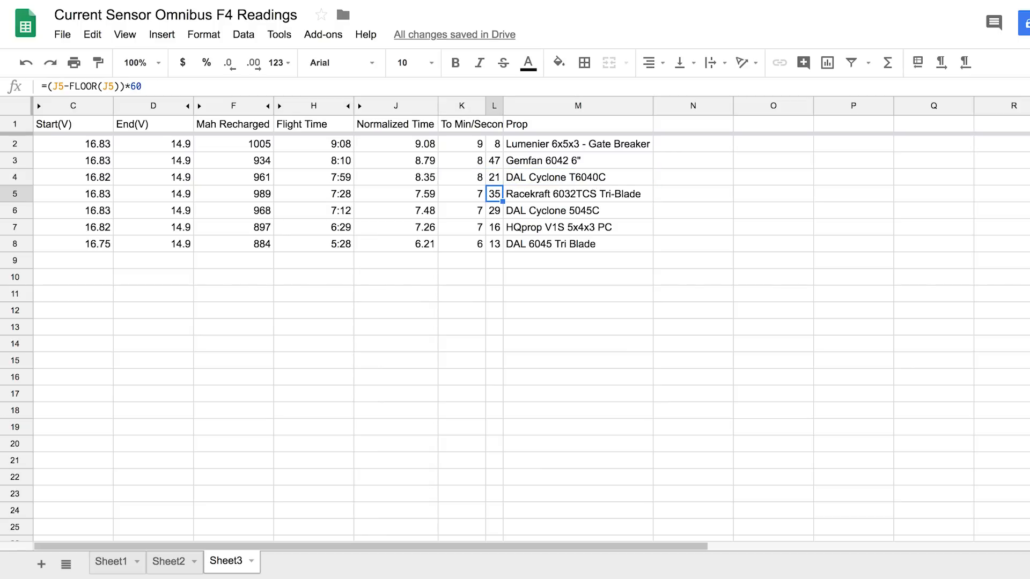
left_click(577, 193)
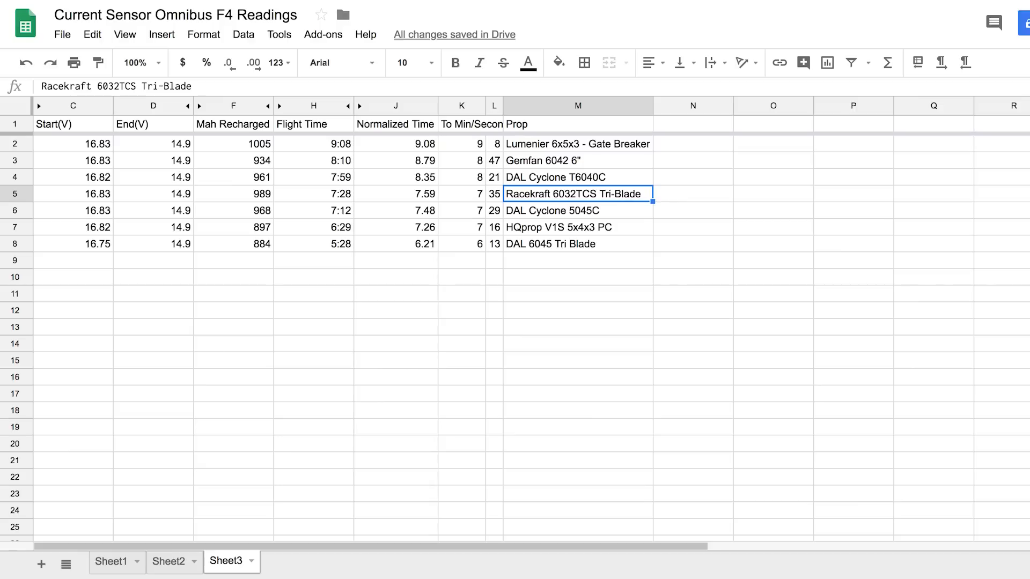
mouse_move(598, 240)
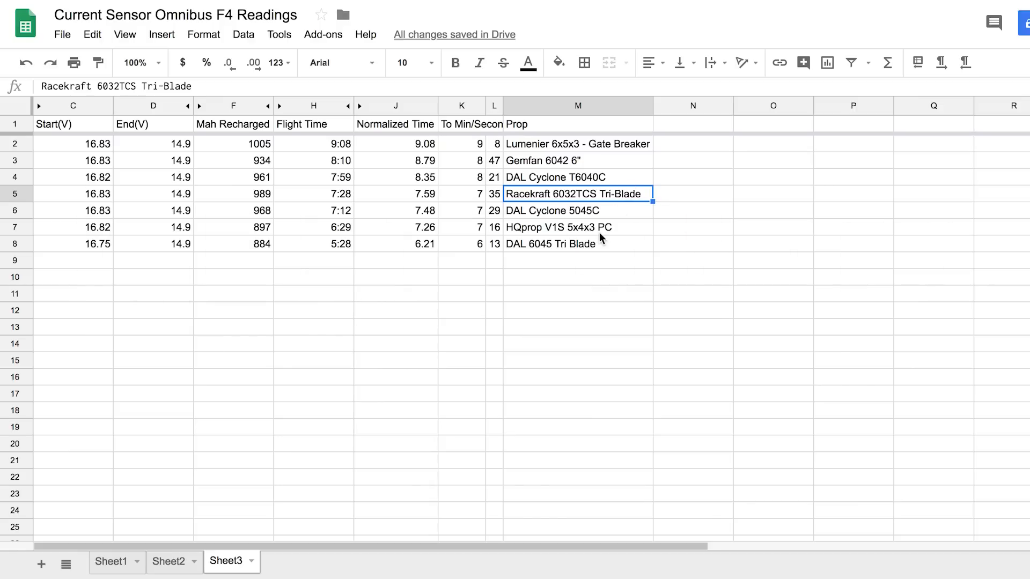
mouse_move(598, 230)
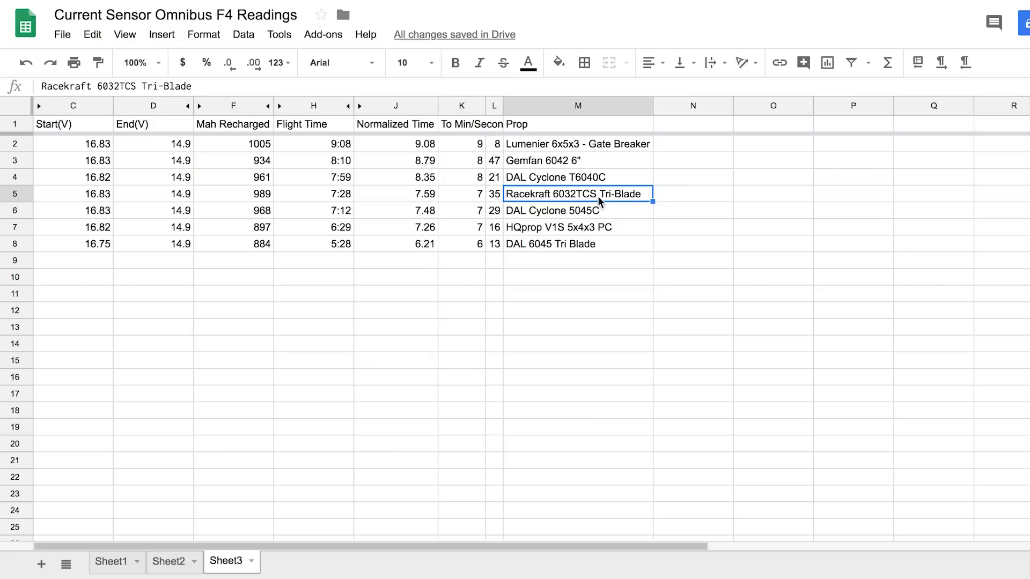
mouse_move(598, 211)
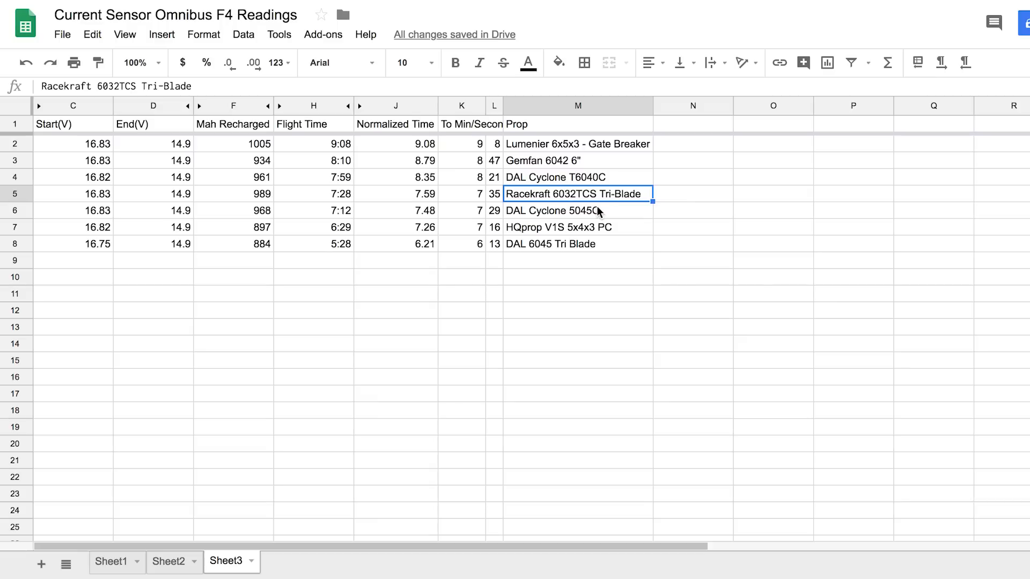
mouse_move(528, 198)
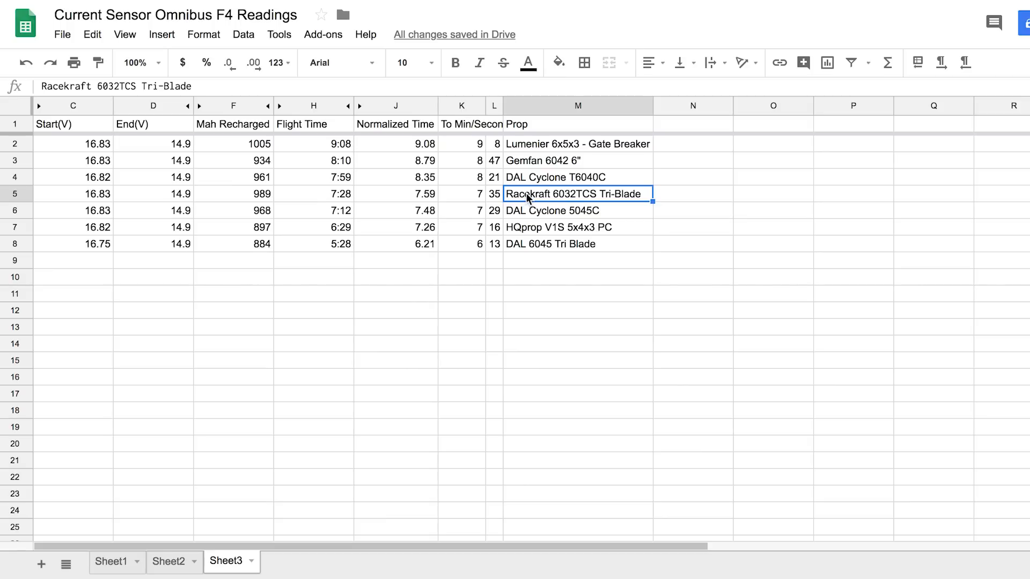
left_click(577, 210)
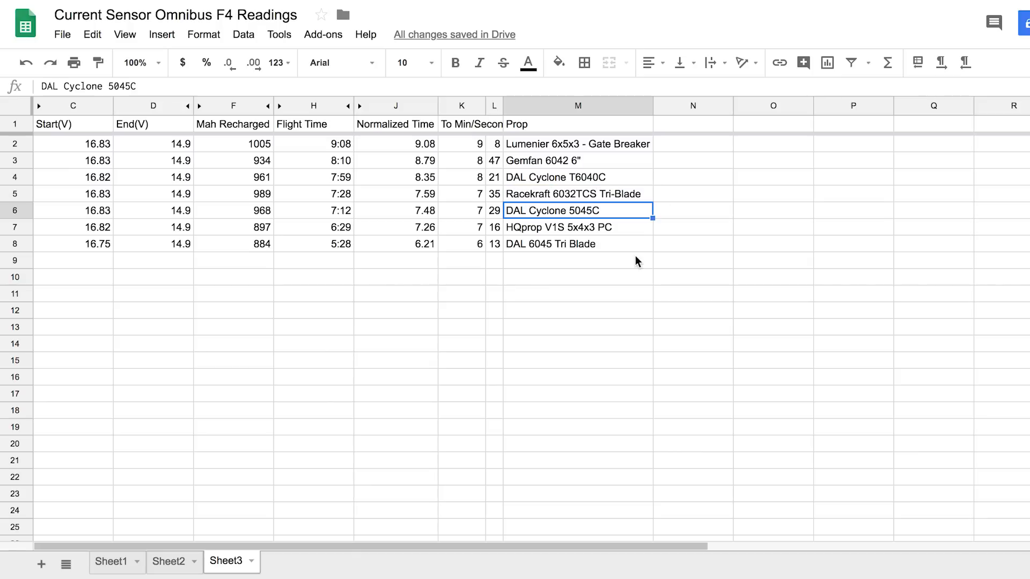
mouse_move(568, 374)
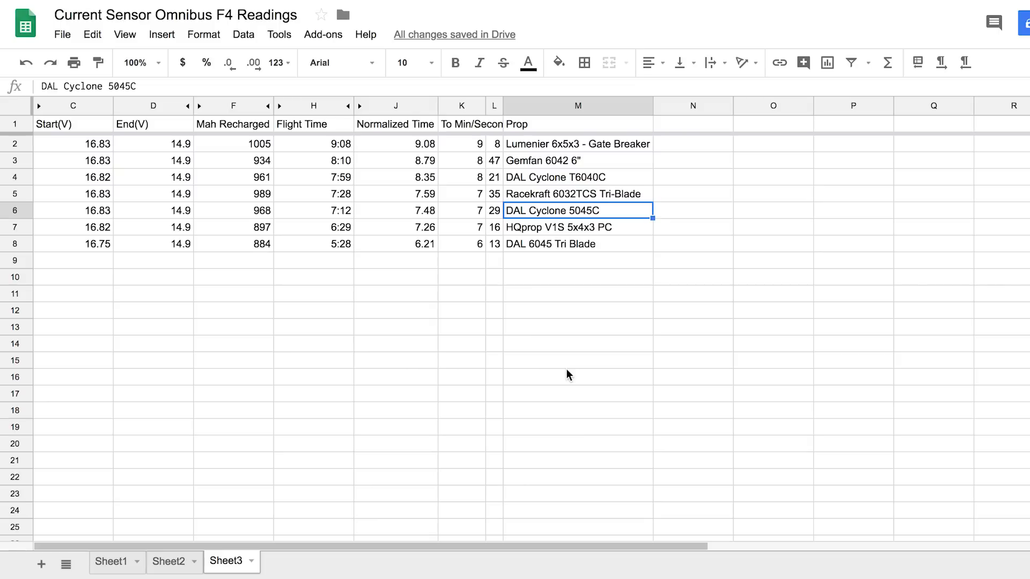
mouse_move(554, 320)
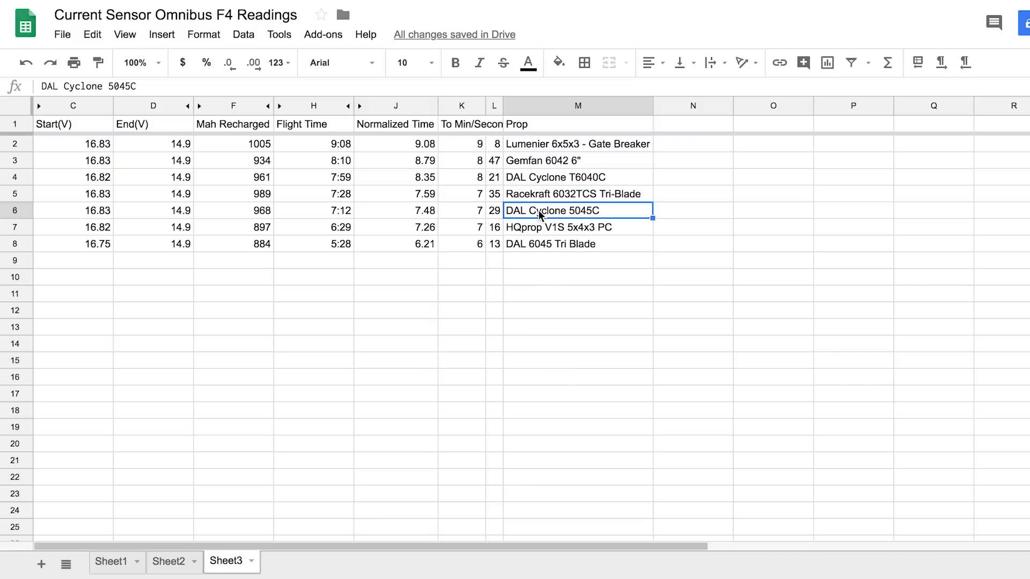
mouse_move(529, 202)
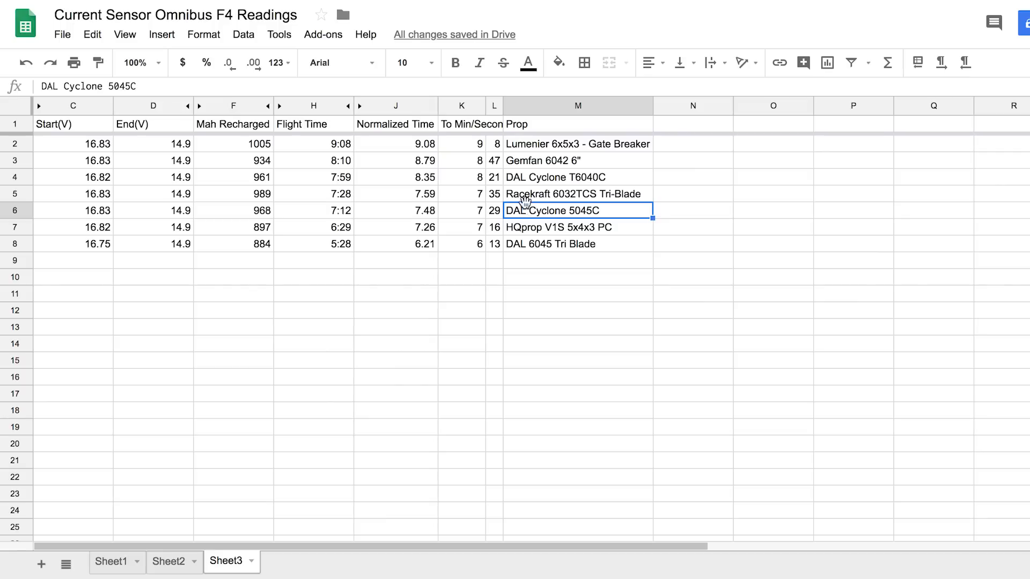
left_click(576, 228)
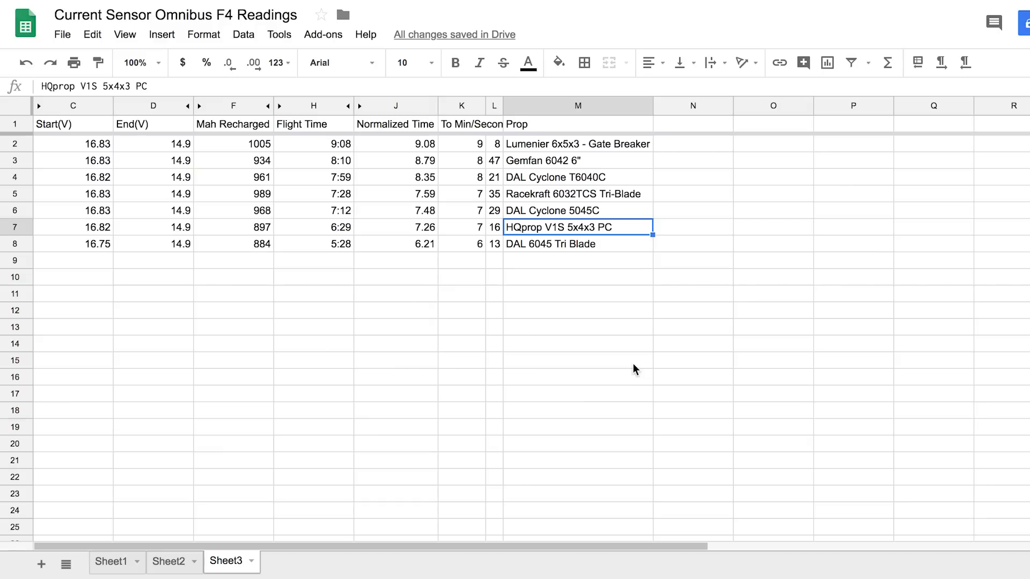
mouse_move(545, 229)
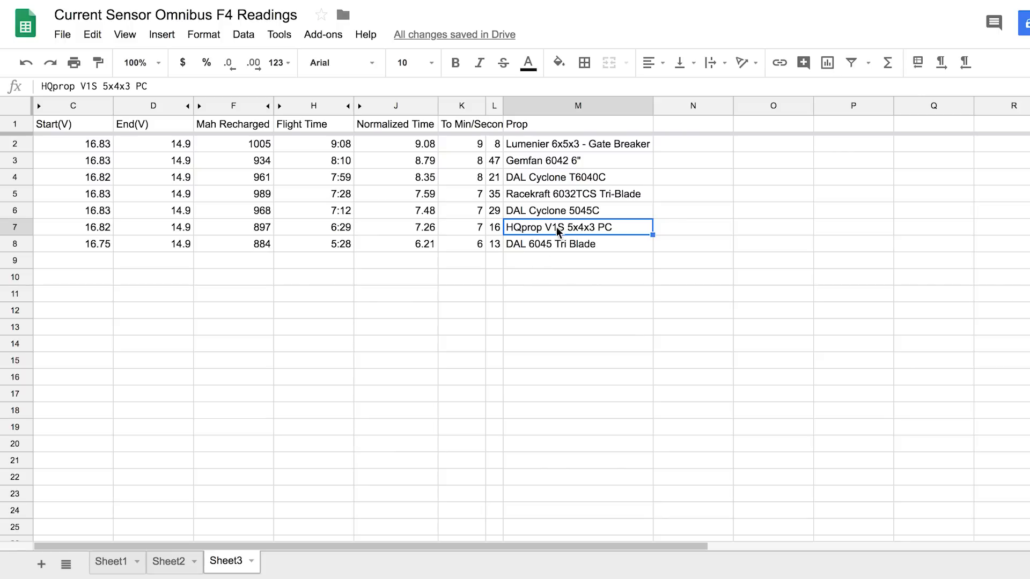
mouse_move(599, 240)
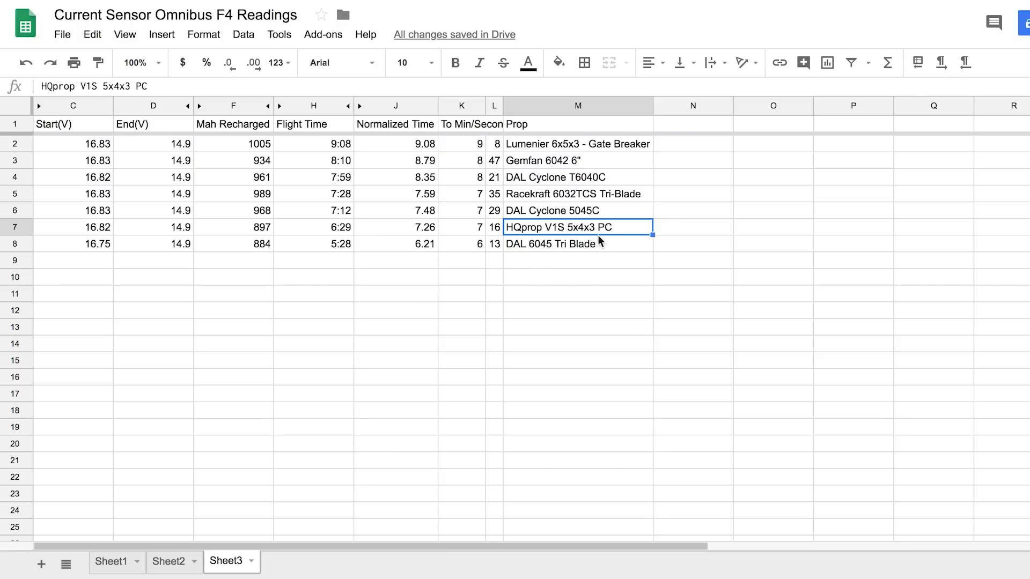
mouse_move(621, 231)
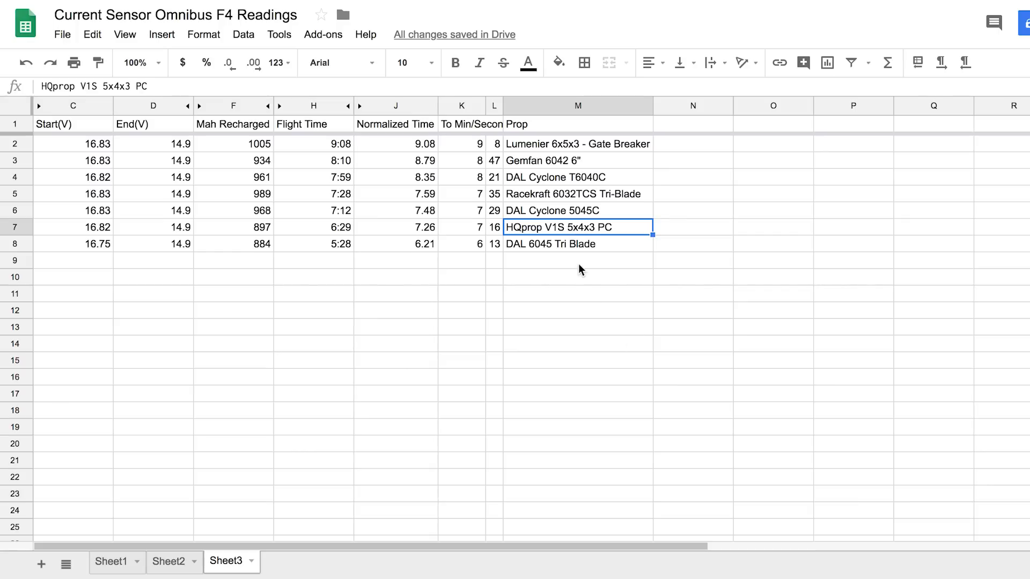
mouse_move(526, 278)
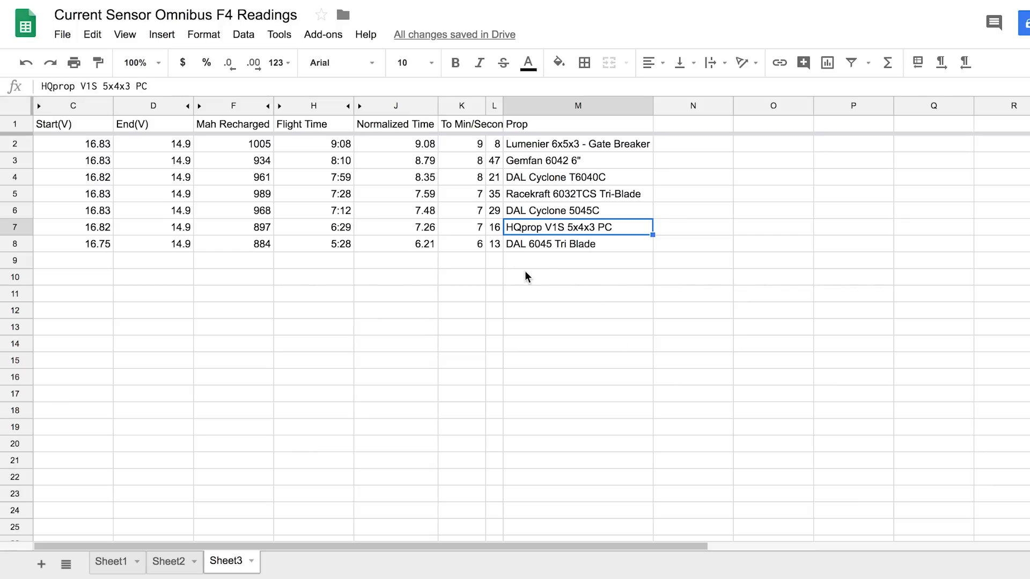
left_click(576, 244)
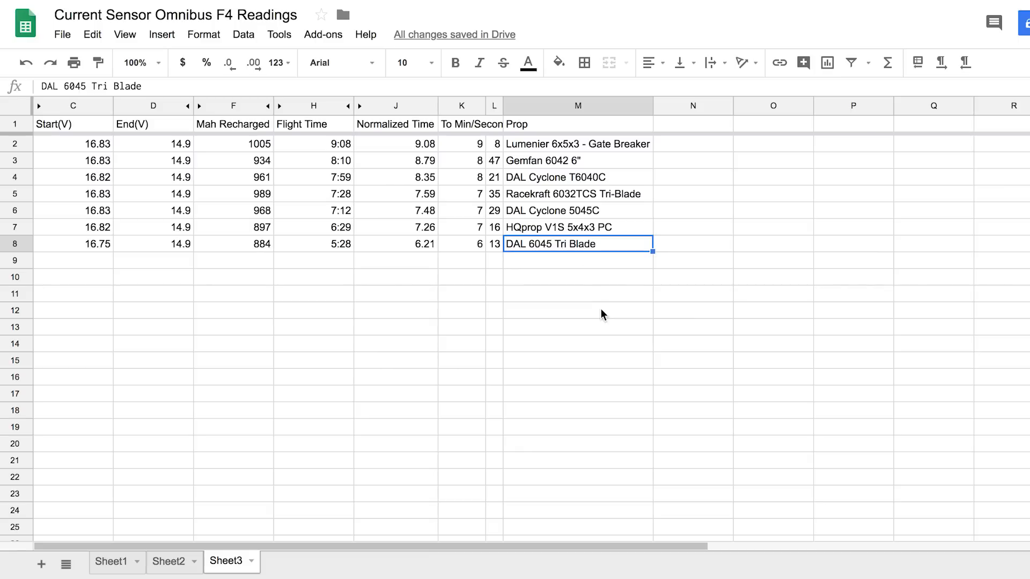
mouse_move(541, 313)
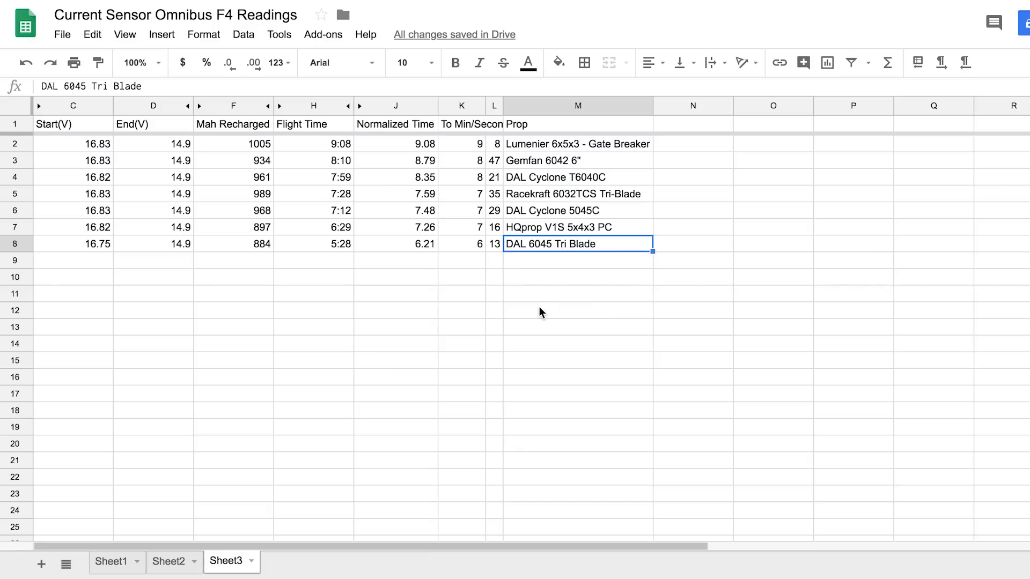
mouse_move(522, 238)
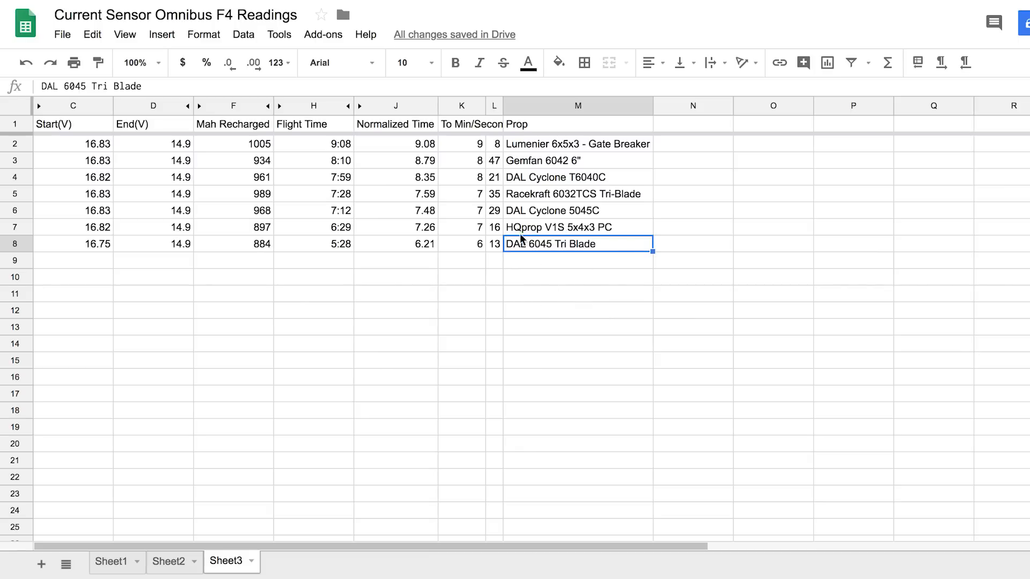
mouse_move(509, 251)
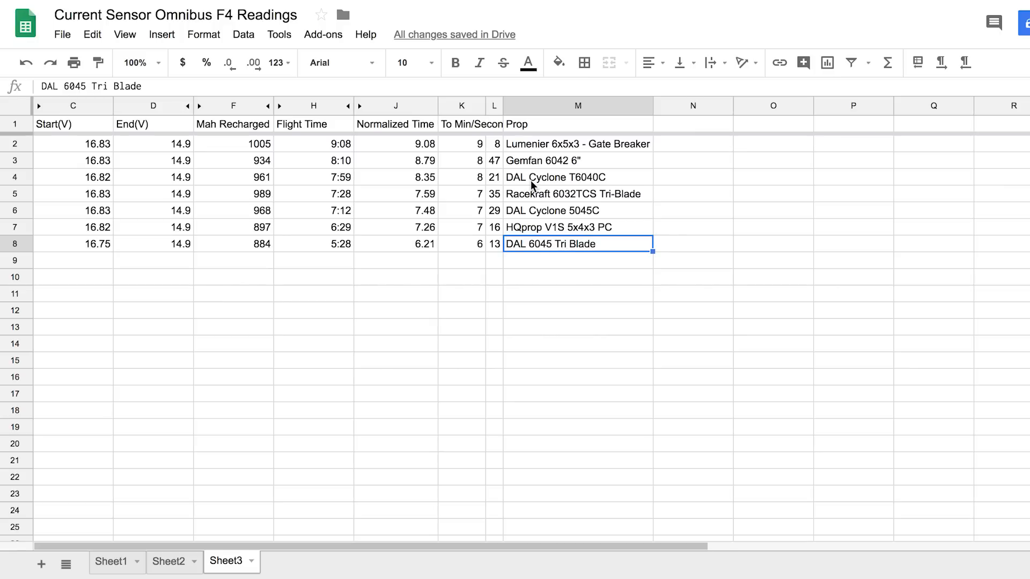
mouse_move(482, 179)
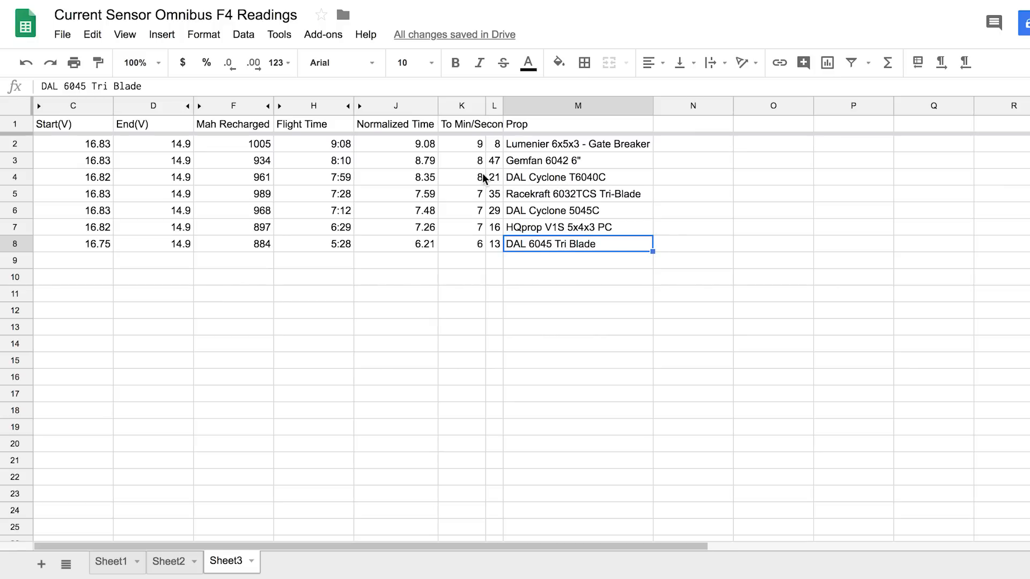
mouse_move(532, 251)
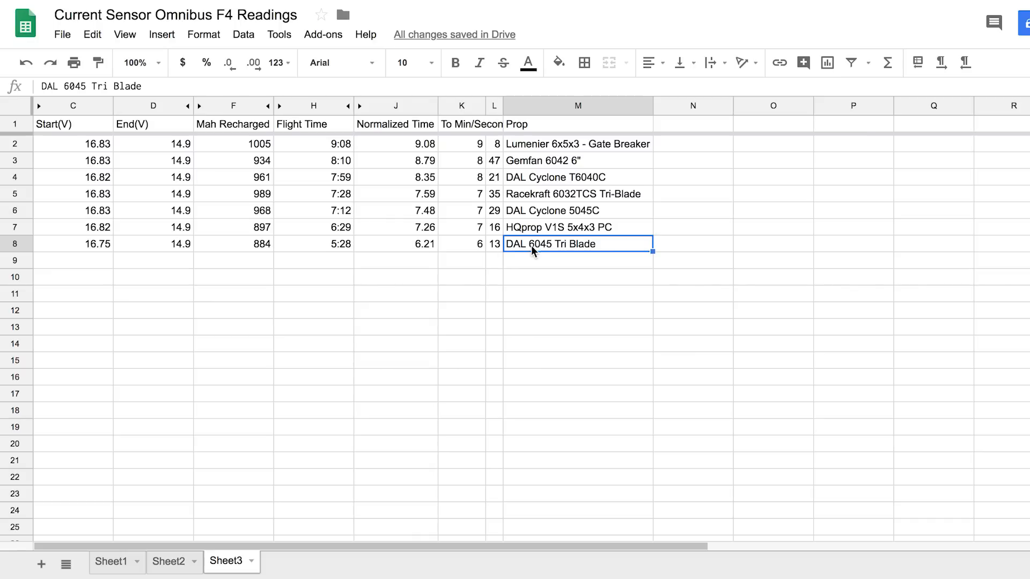
mouse_move(537, 263)
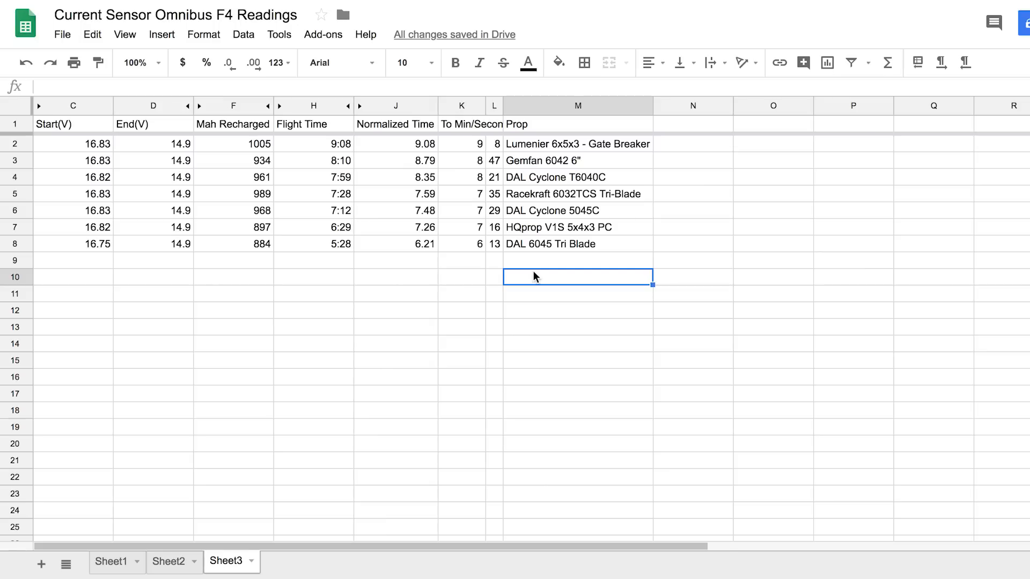
mouse_move(505, 185)
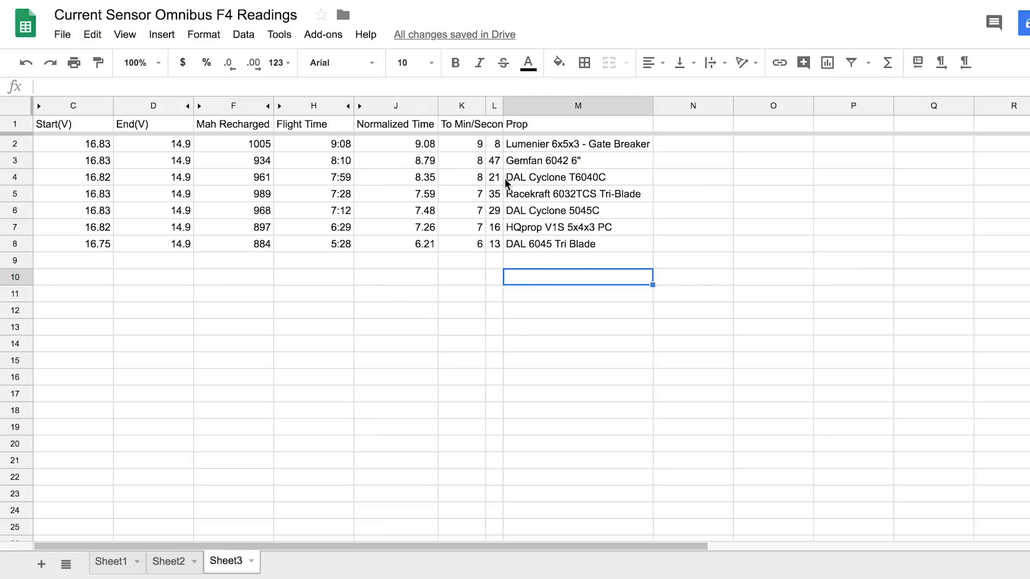
mouse_move(538, 223)
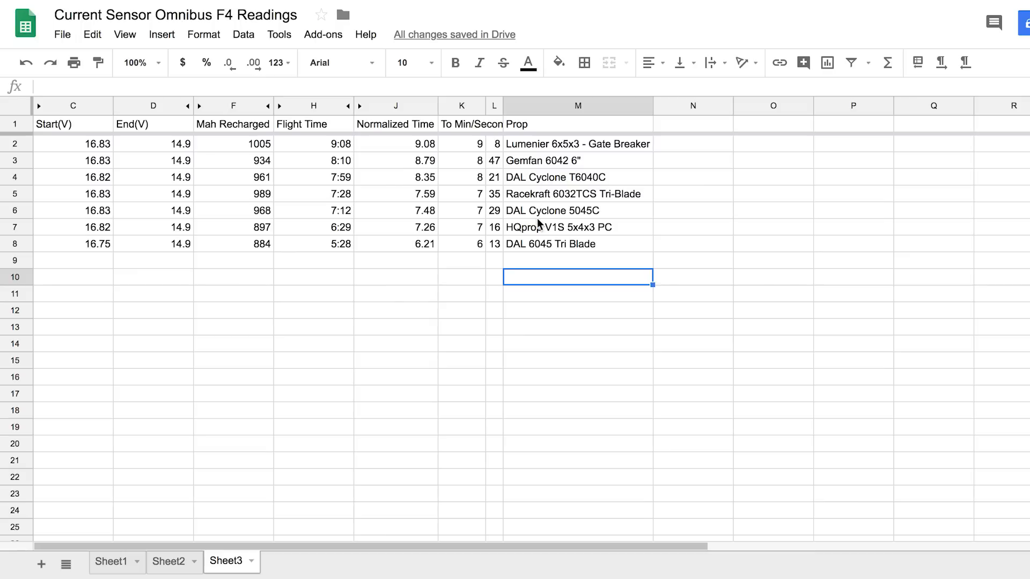
mouse_move(527, 155)
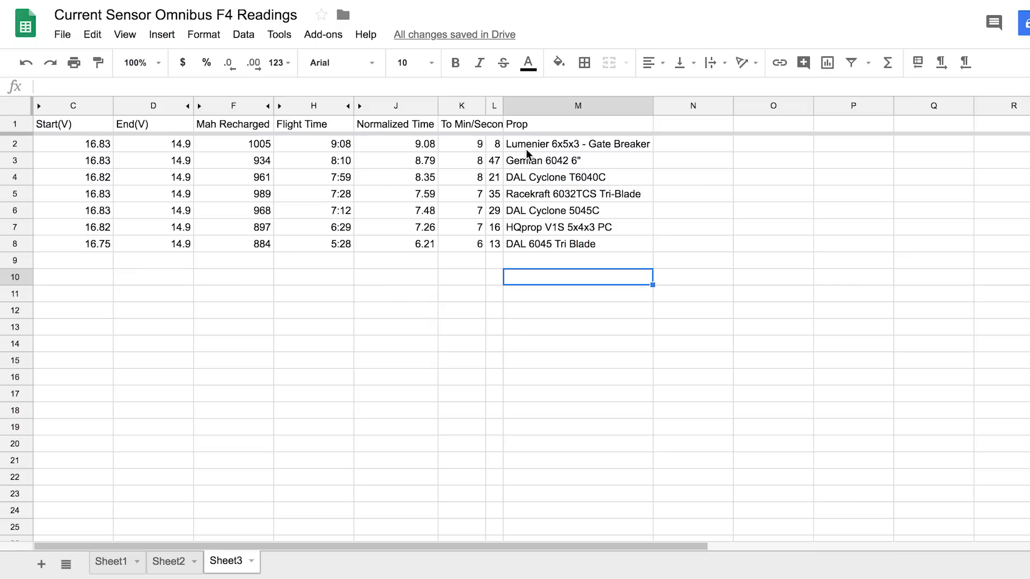
mouse_move(569, 152)
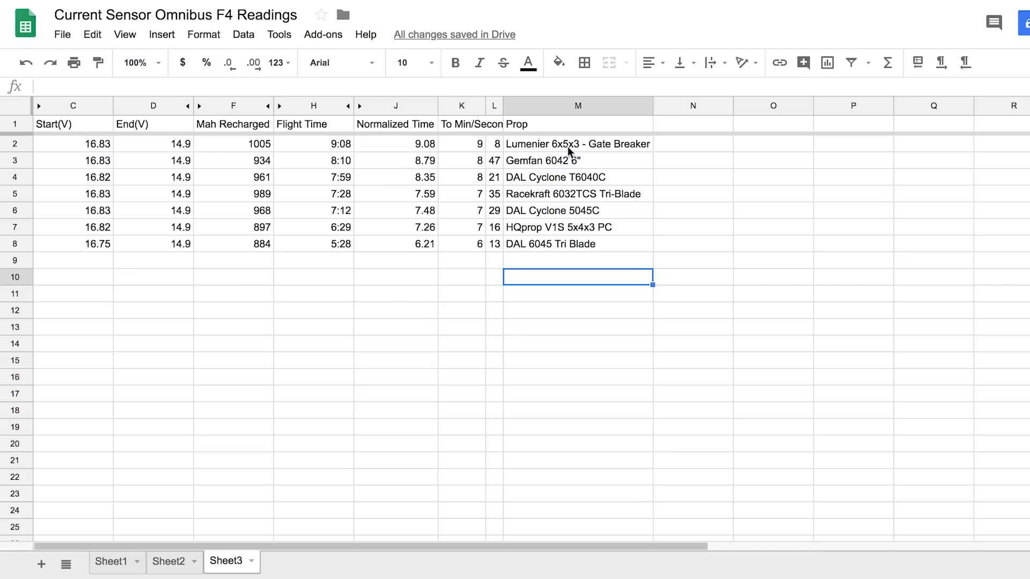